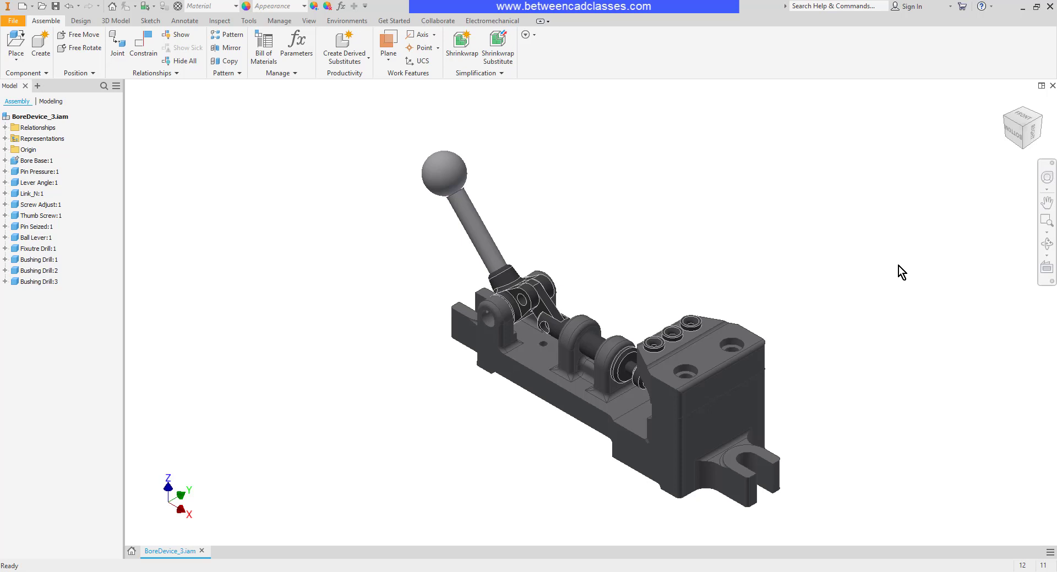
pyautogui.moveTo(895, 266)
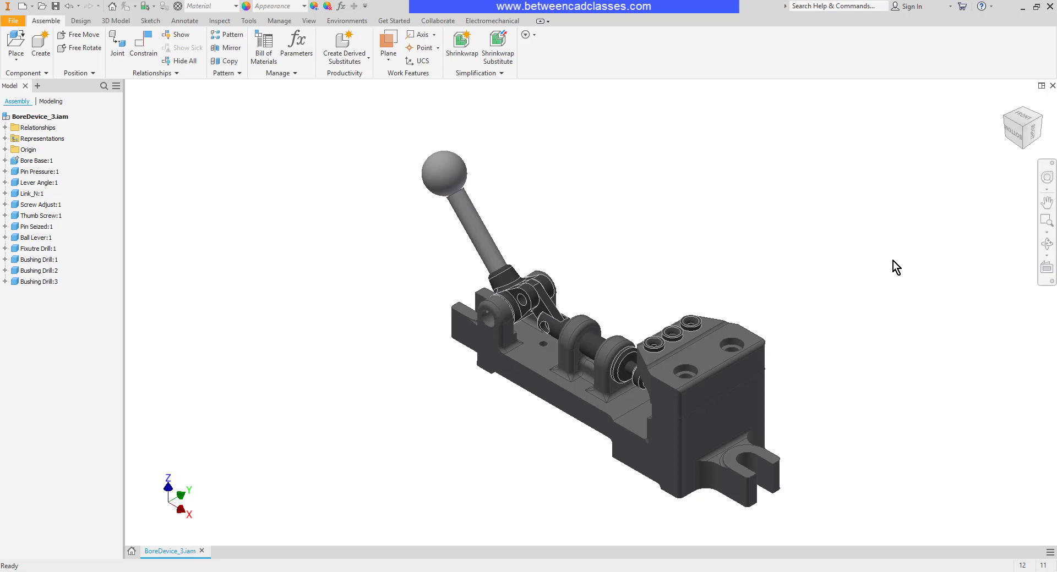
pyautogui.moveTo(854, 254)
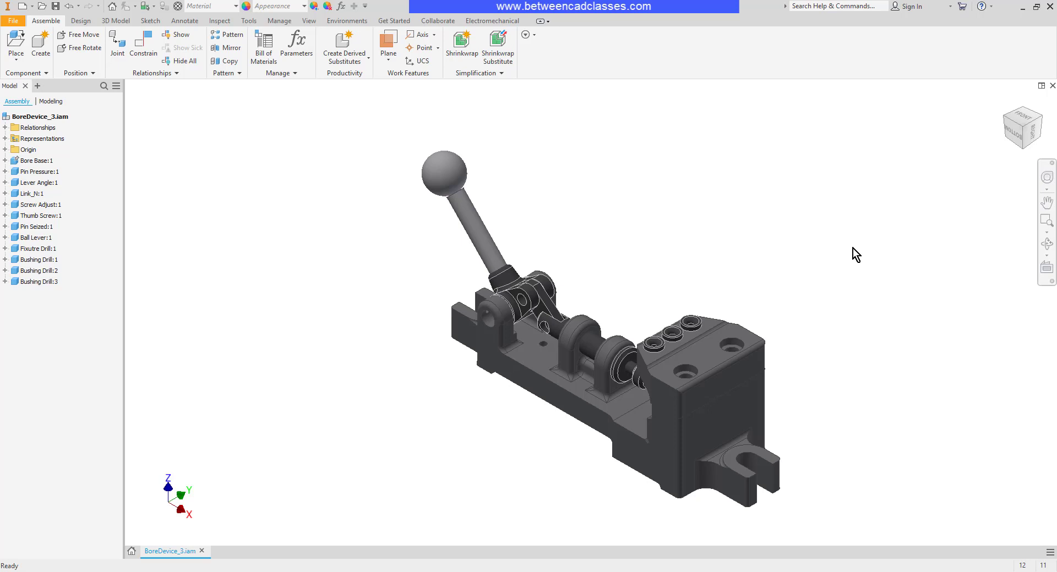
# - Switch the ribbon from the assembly tools to the Inspect tab
pyautogui.click(219, 21)
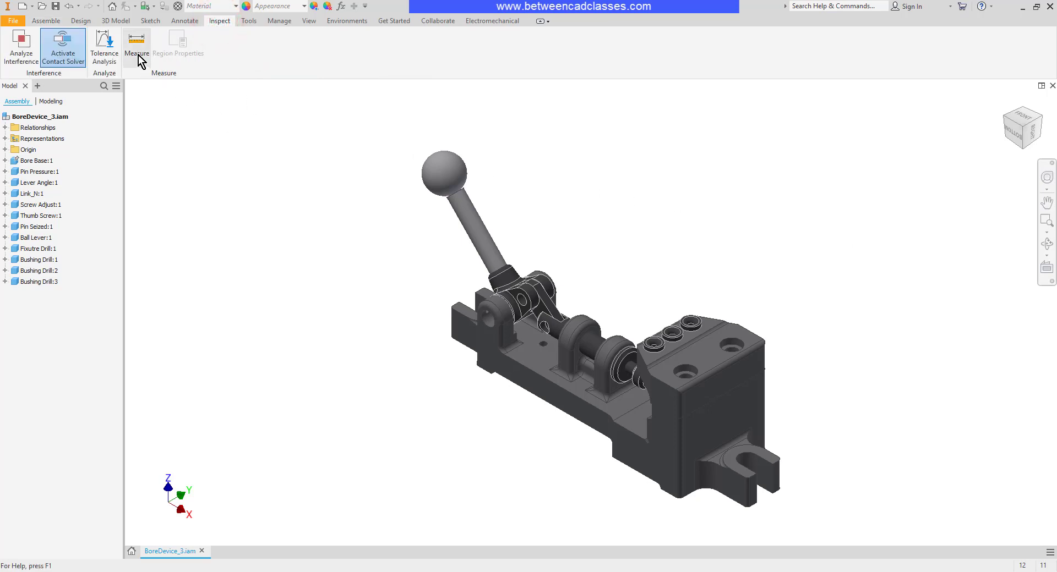
# - Start the Measure tool from the Inspect tab
pyautogui.click(135, 47)
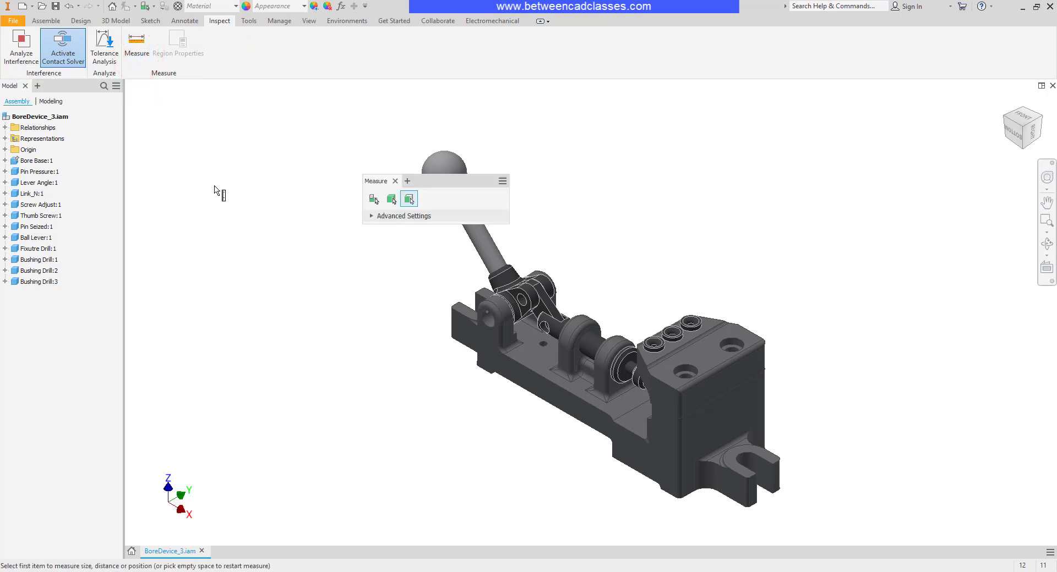
pyautogui.moveTo(376, 306)
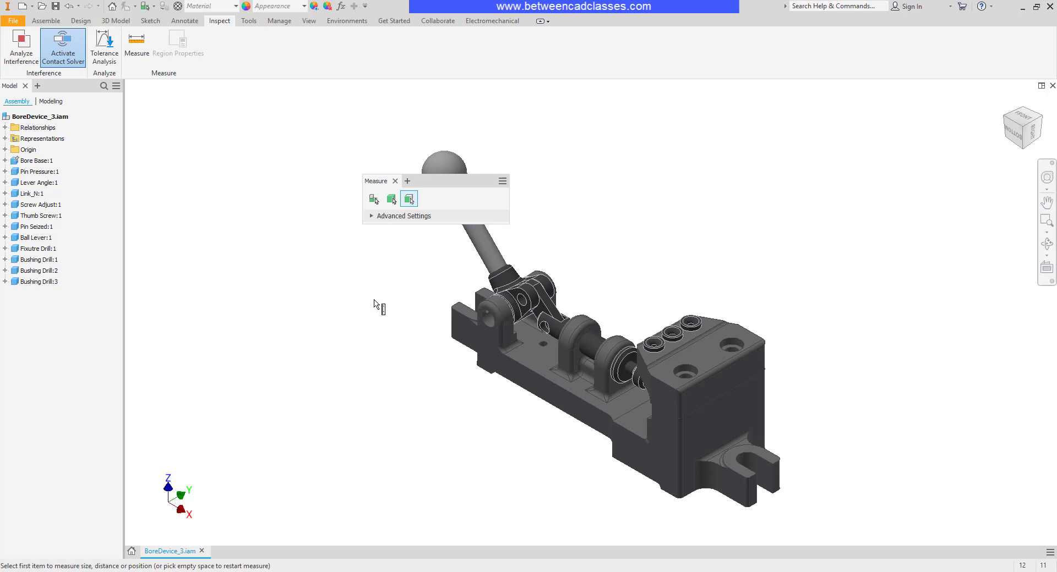
pyautogui.moveTo(373, 199)
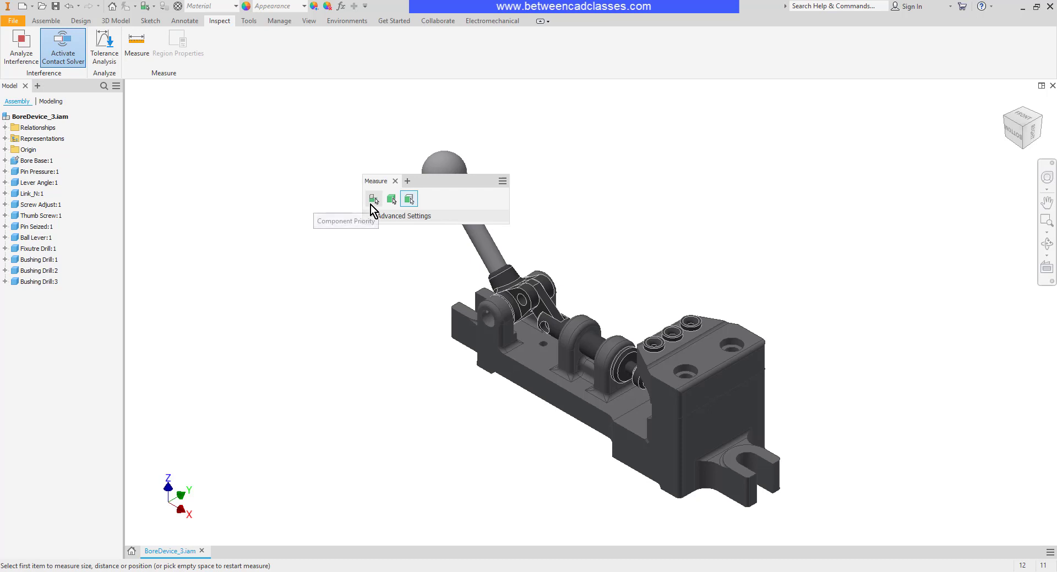
pyautogui.moveTo(392, 198)
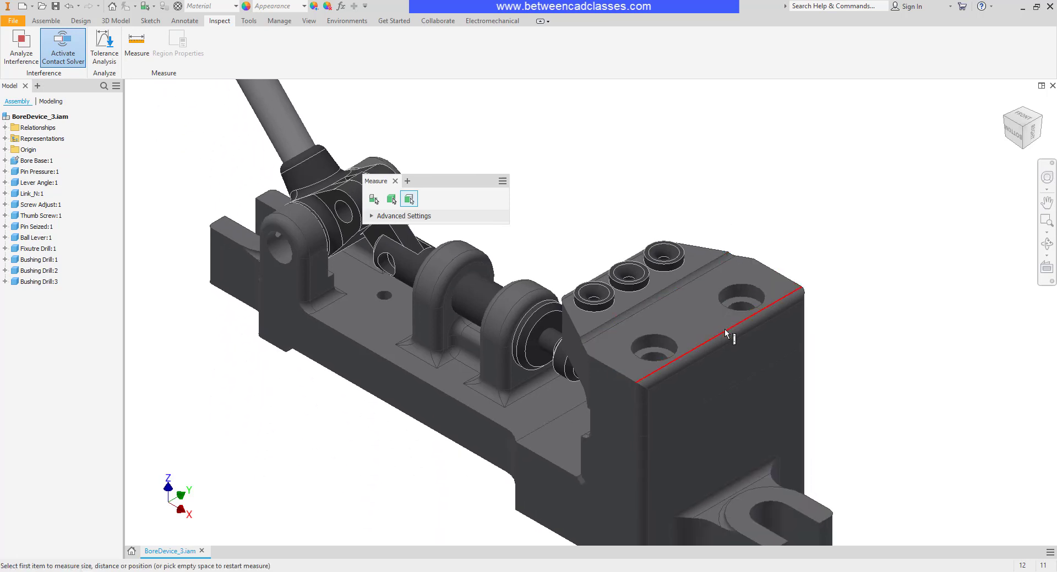
# - Measure the 76 mm top edge, then the 32 mm centre distance between two 13 mm holes
pyautogui.click(726, 334)
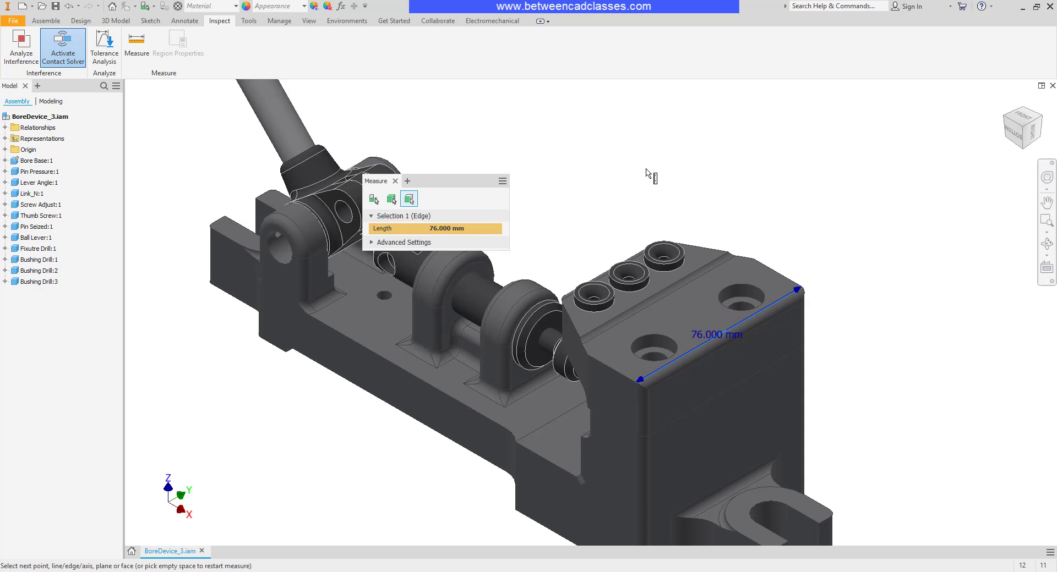
pyautogui.moveTo(677, 188)
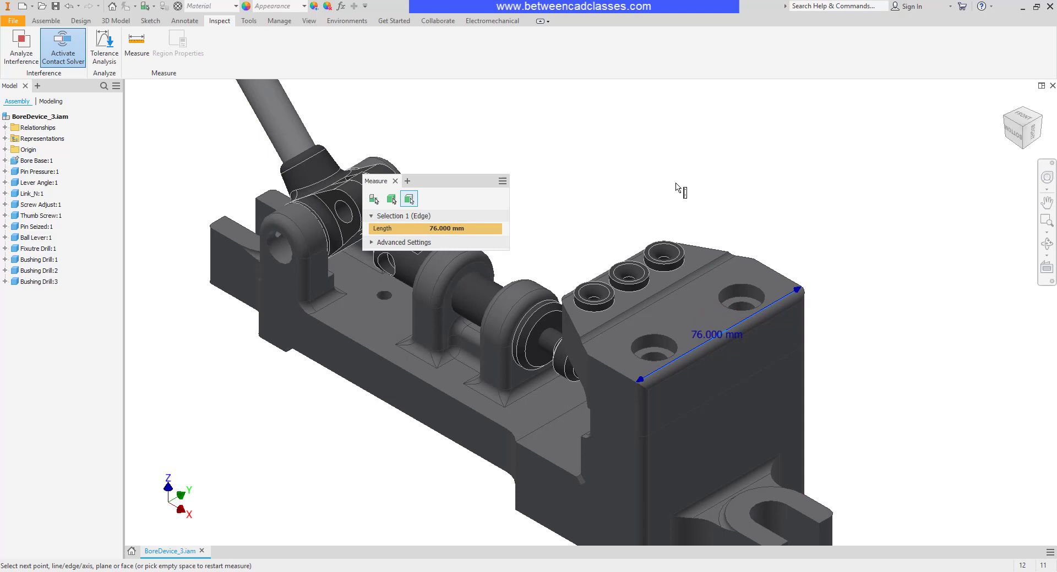
pyautogui.click(678, 184)
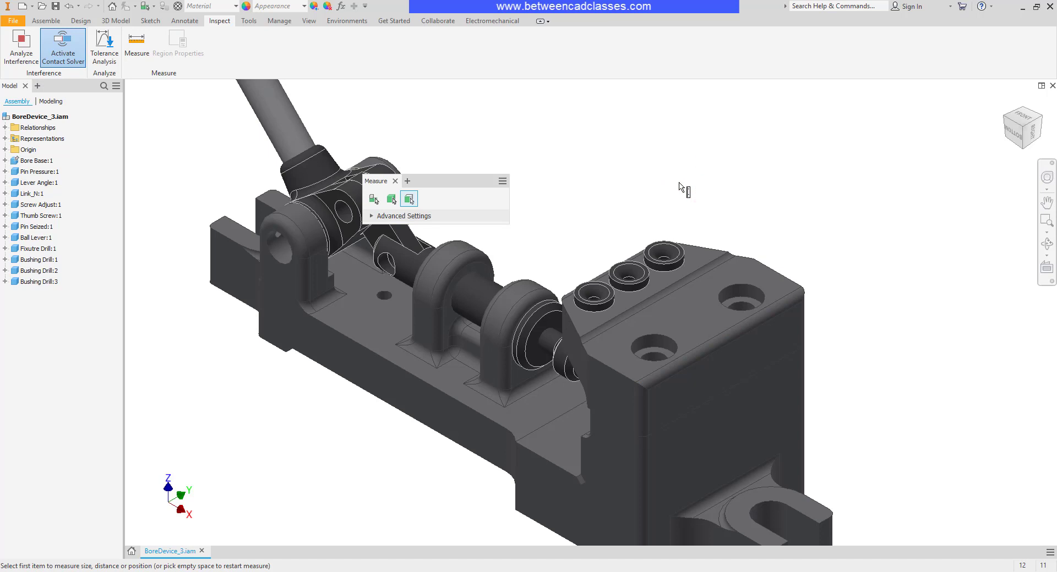
pyautogui.moveTo(694, 179)
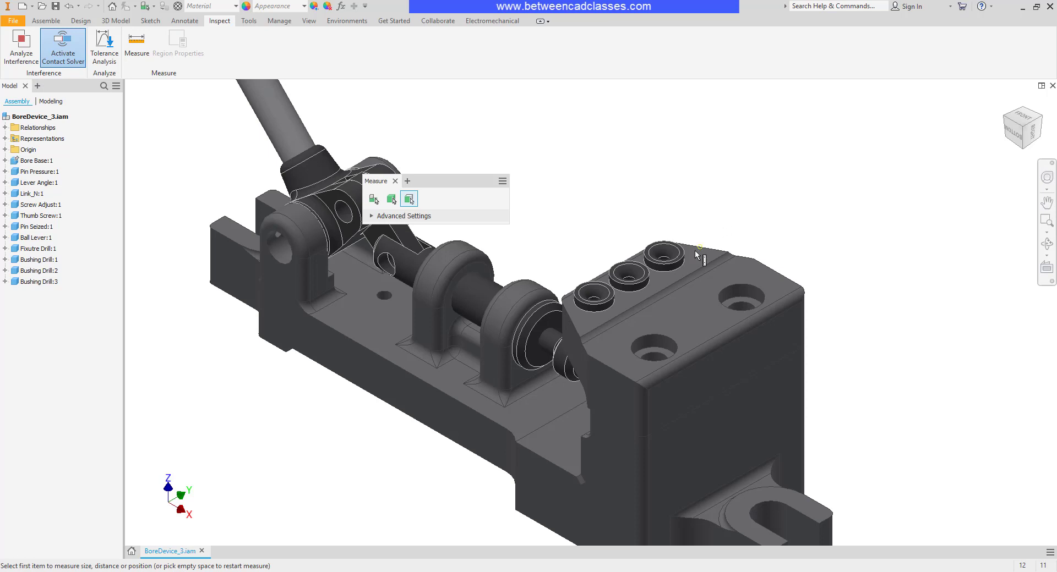
pyautogui.moveTo(665, 260)
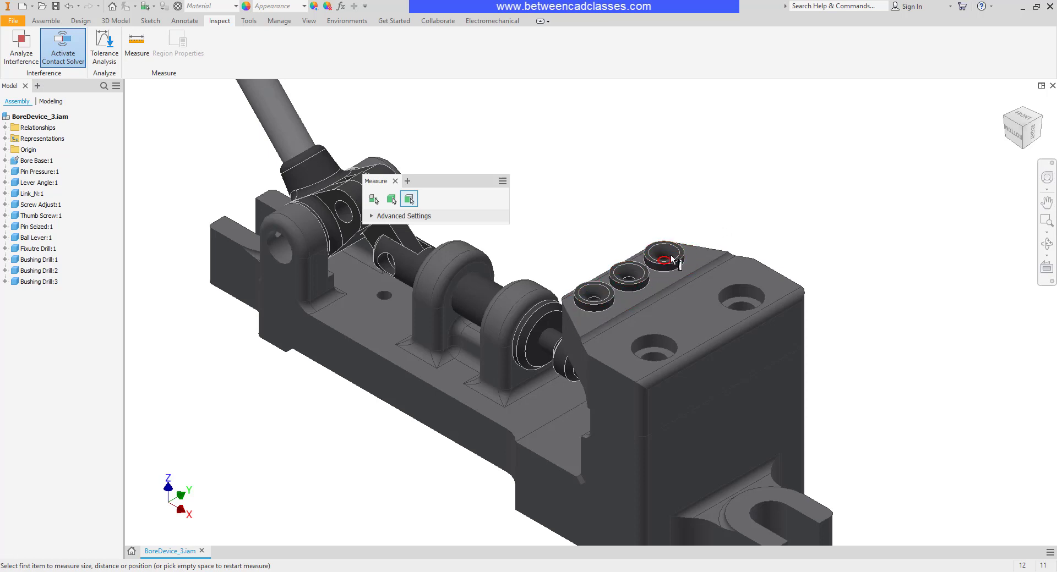
pyautogui.click(594, 296)
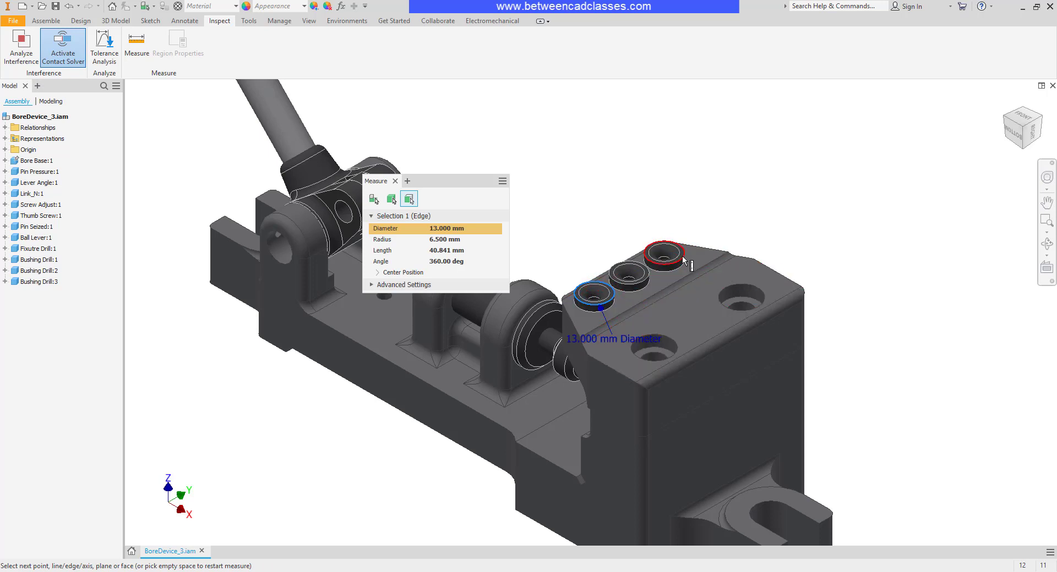
pyautogui.click(663, 252)
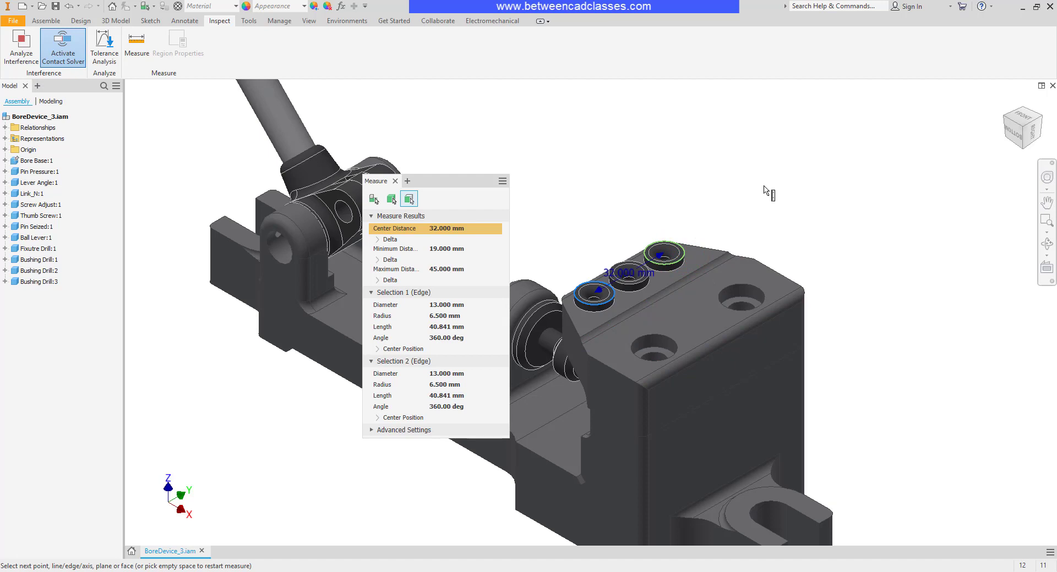
pyautogui.moveTo(741, 197)
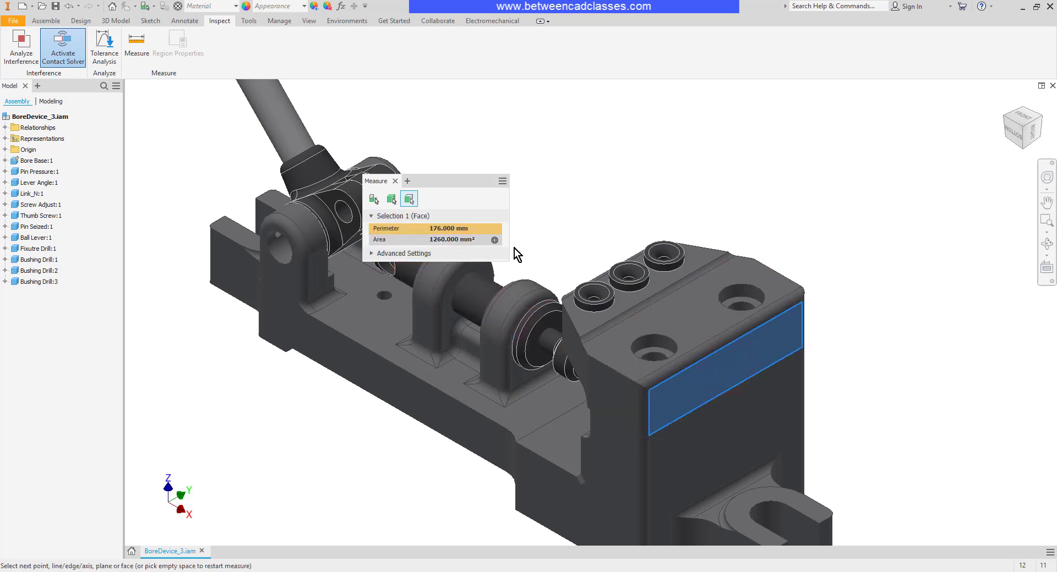
pyautogui.moveTo(887, 341)
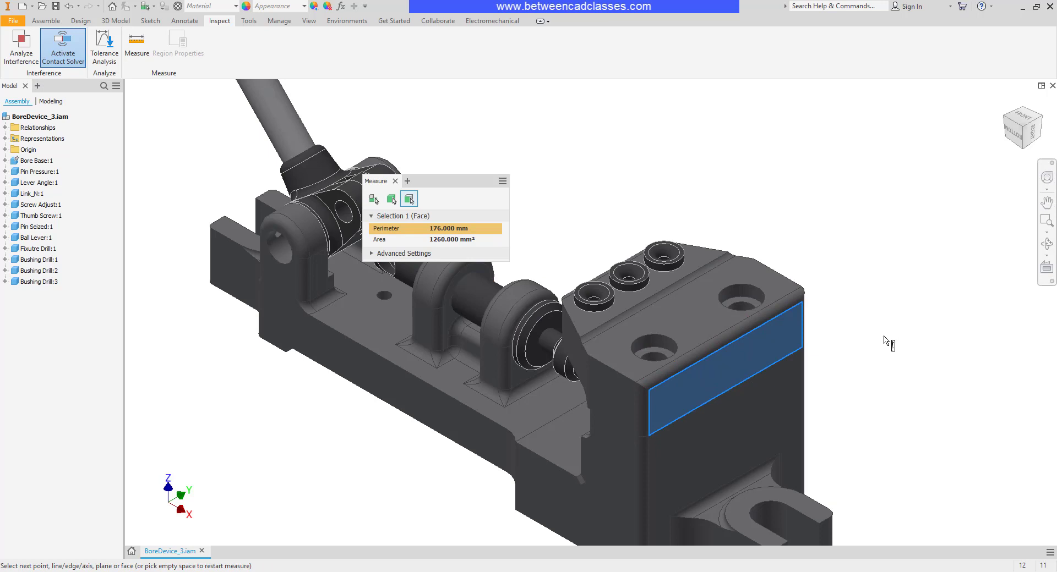
pyautogui.moveTo(912, 400)
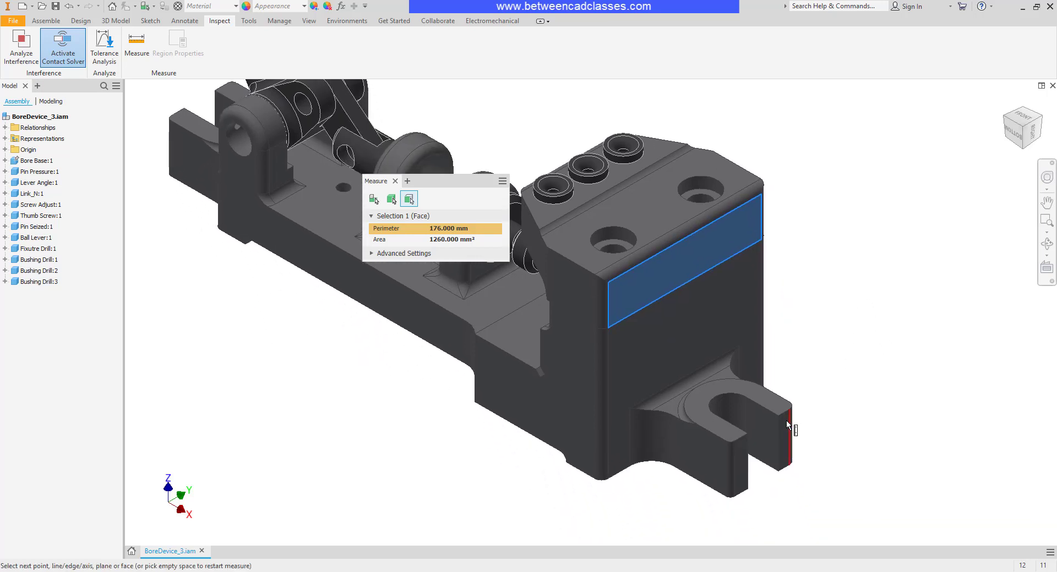
# - Measure the 36 mm distance from the block's front face to the slotted tab's end face
pyautogui.click(785, 433)
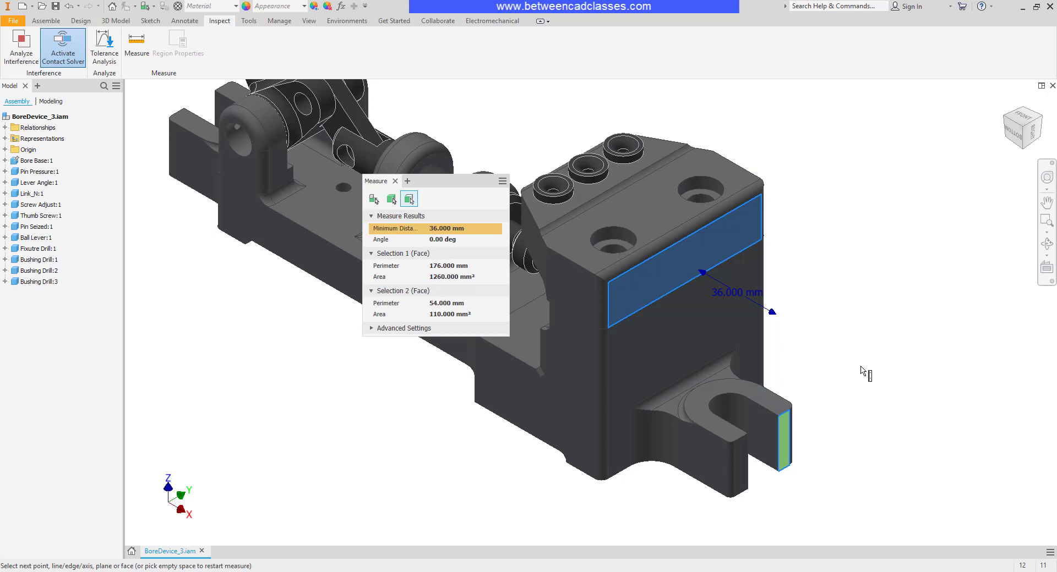
pyautogui.moveTo(837, 273)
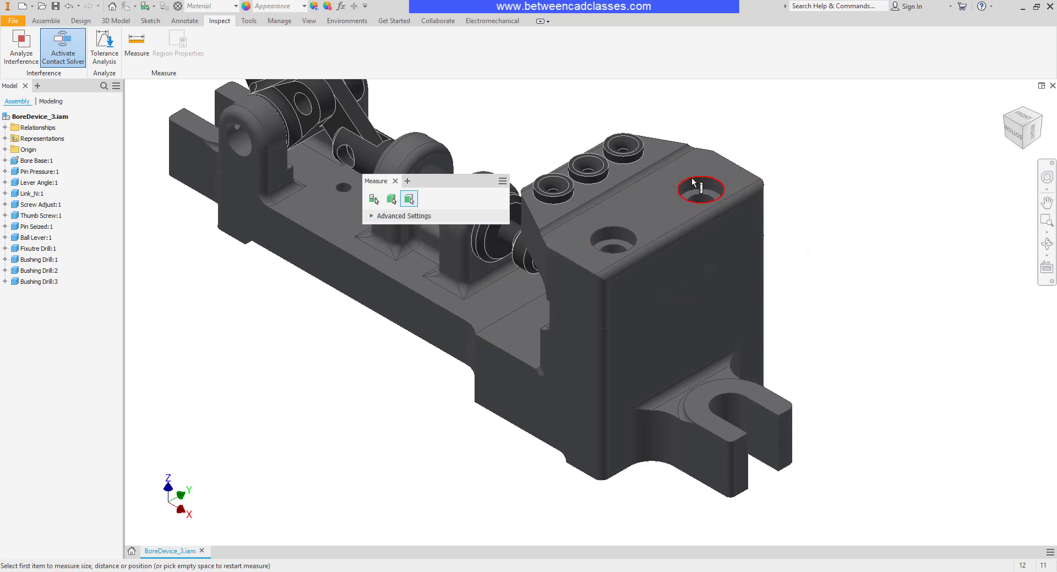
# - Clear the face distance and pick the top hole and the slot's curved edge
pyautogui.click(700, 190)
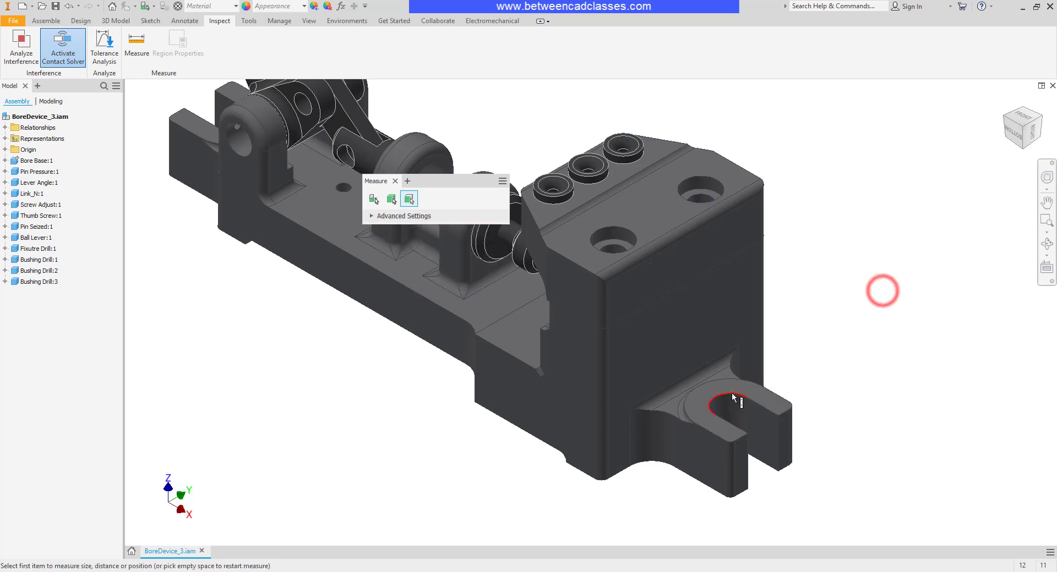
pyautogui.click(720, 405)
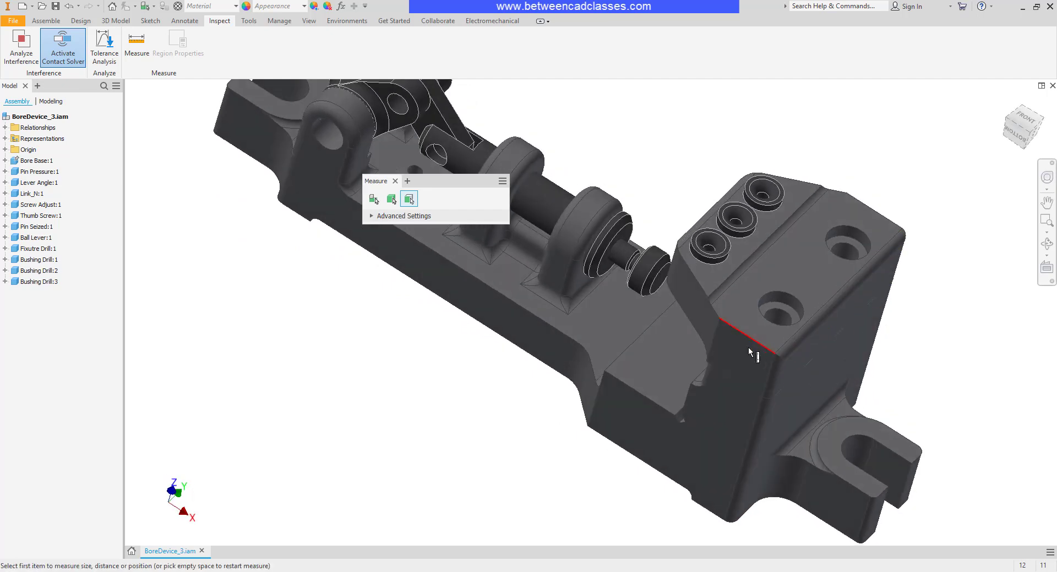
# - Measure the 151.56° angle between the block's chamfer face and front face
pyautogui.click(735, 342)
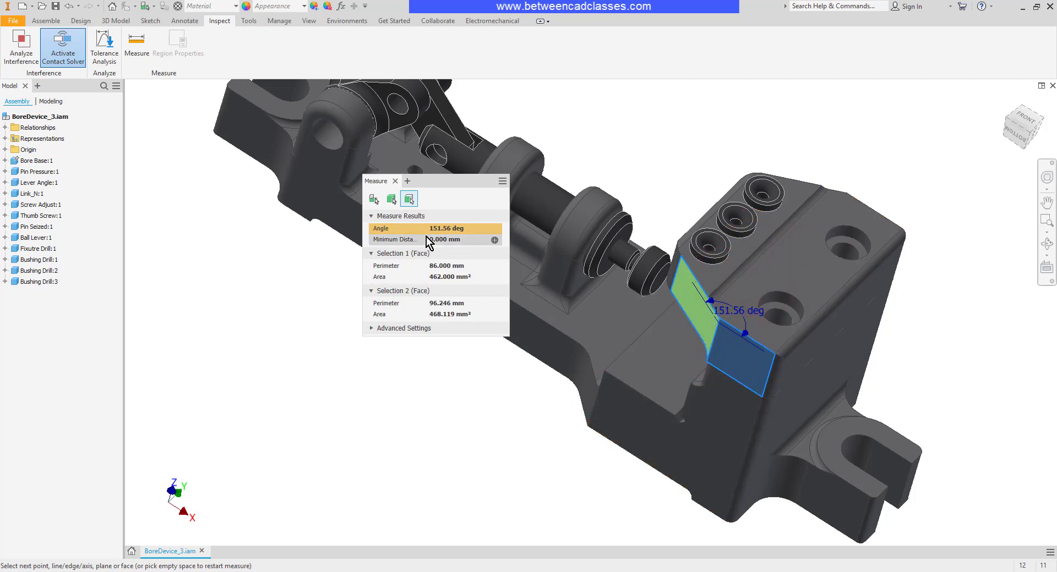
pyautogui.moveTo(443, 374)
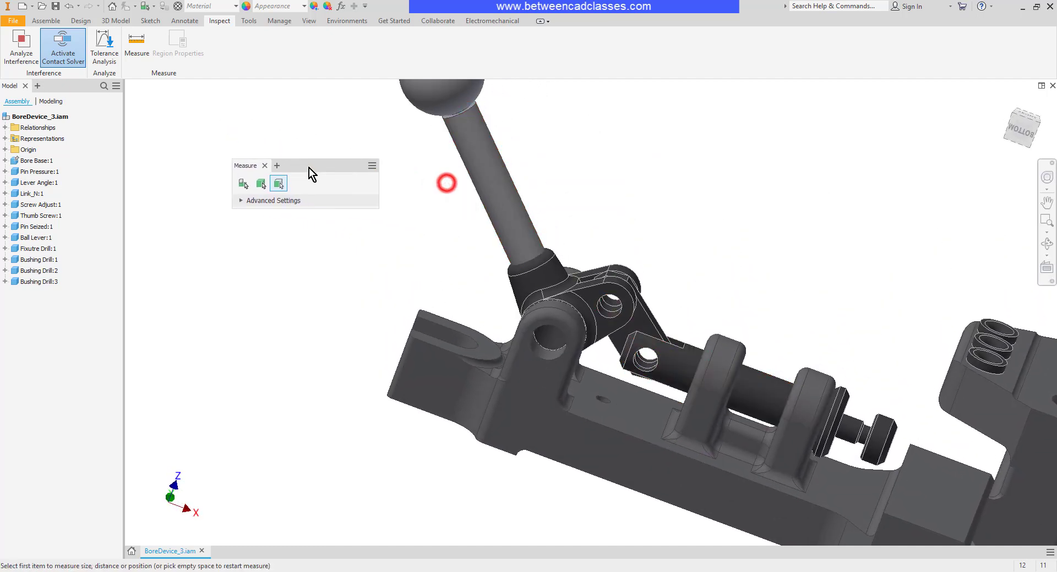
# - Measure the pin's 7.5 mm radius and its distance to the lever shaft, then clear the results
pyautogui.click(679, 357)
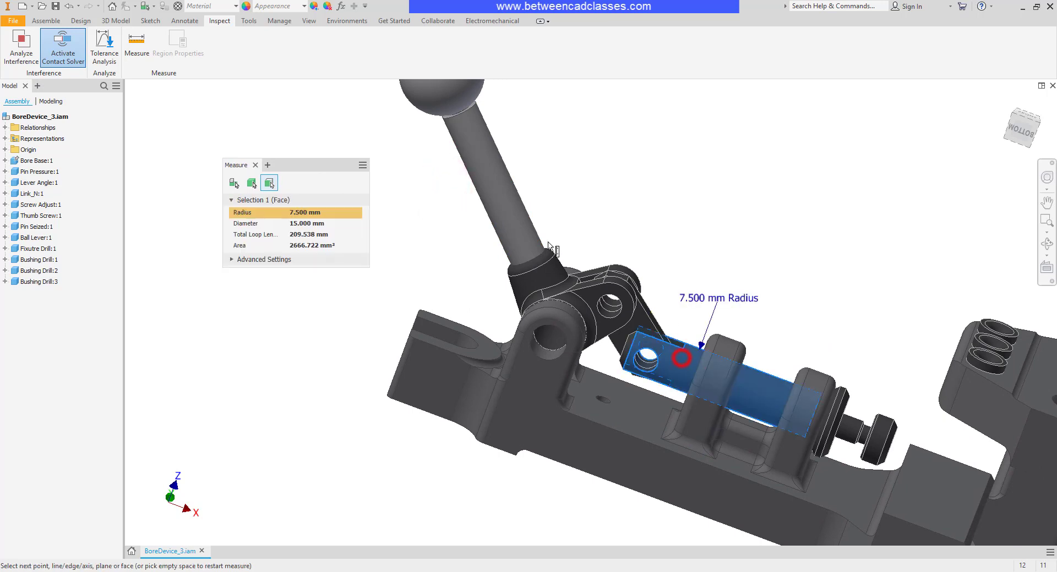
pyautogui.click(513, 220)
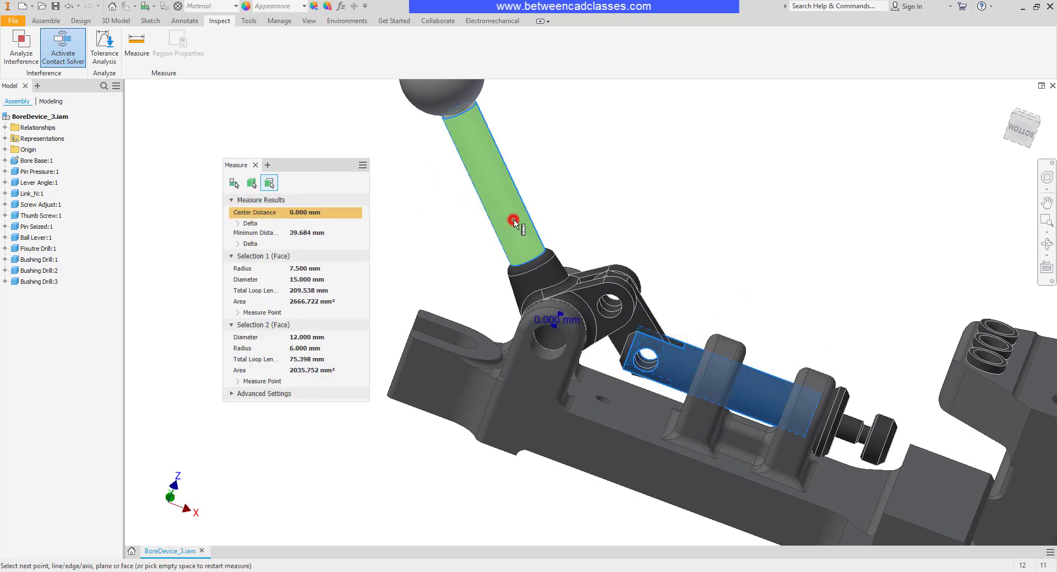
pyautogui.click(722, 194)
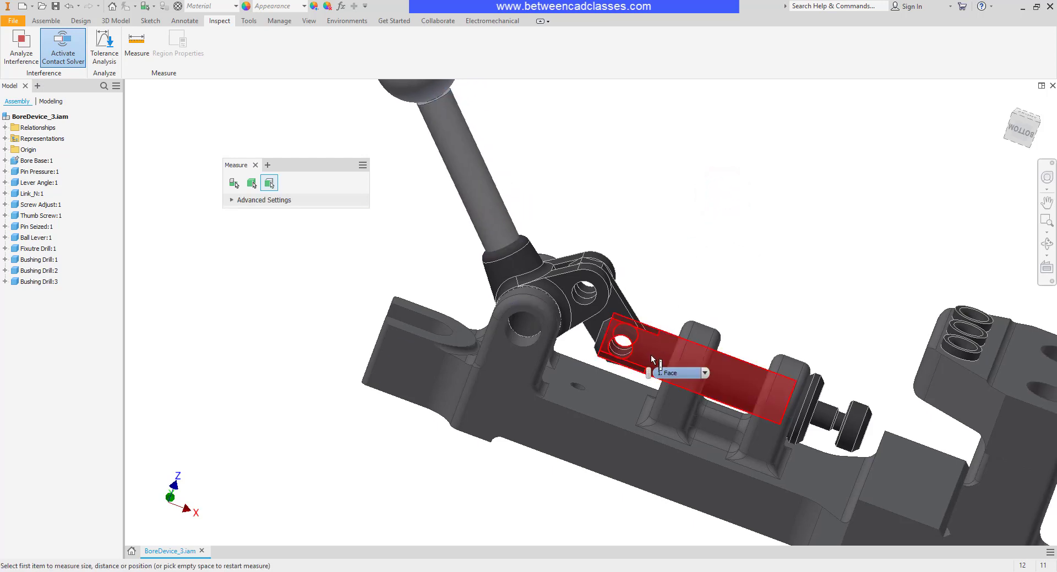
pyautogui.click(708, 373)
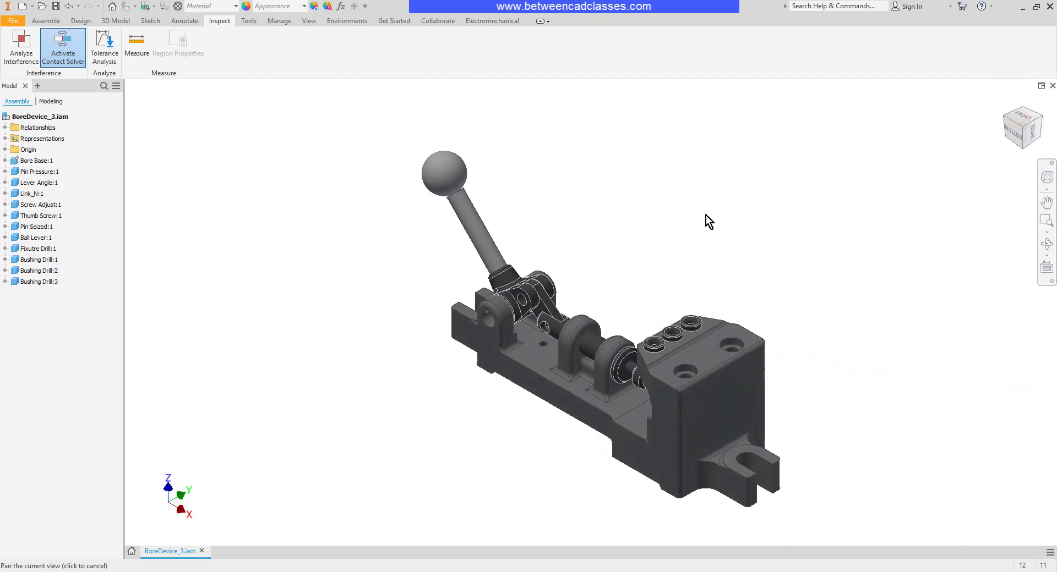
pyautogui.moveTo(665, 189)
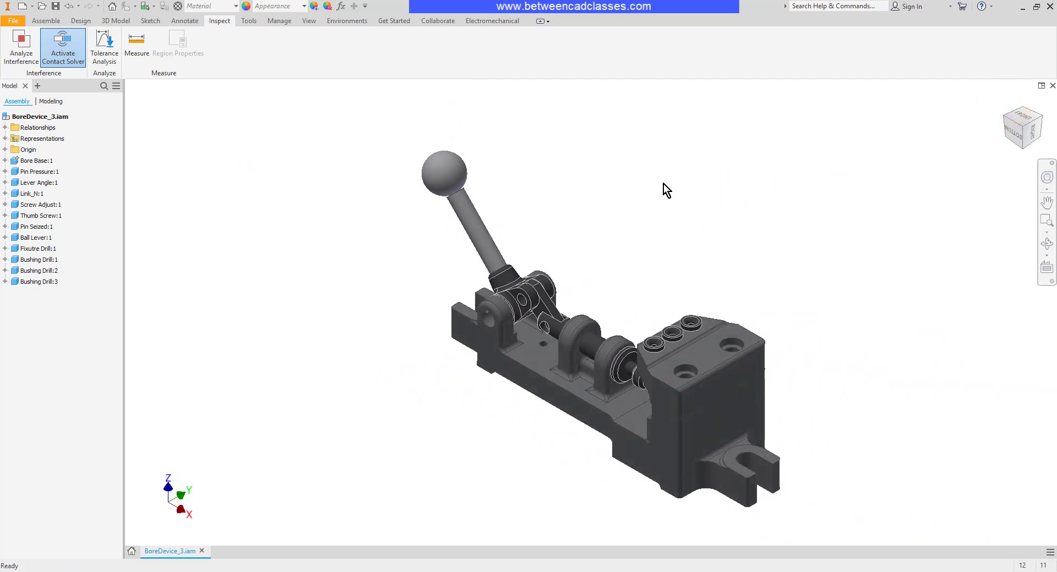
# - Calculate BoreDevice_3's physical properties in iProperties (0.480 kg, 480,209.556 mm³) and close
pyautogui.click(33, 116)
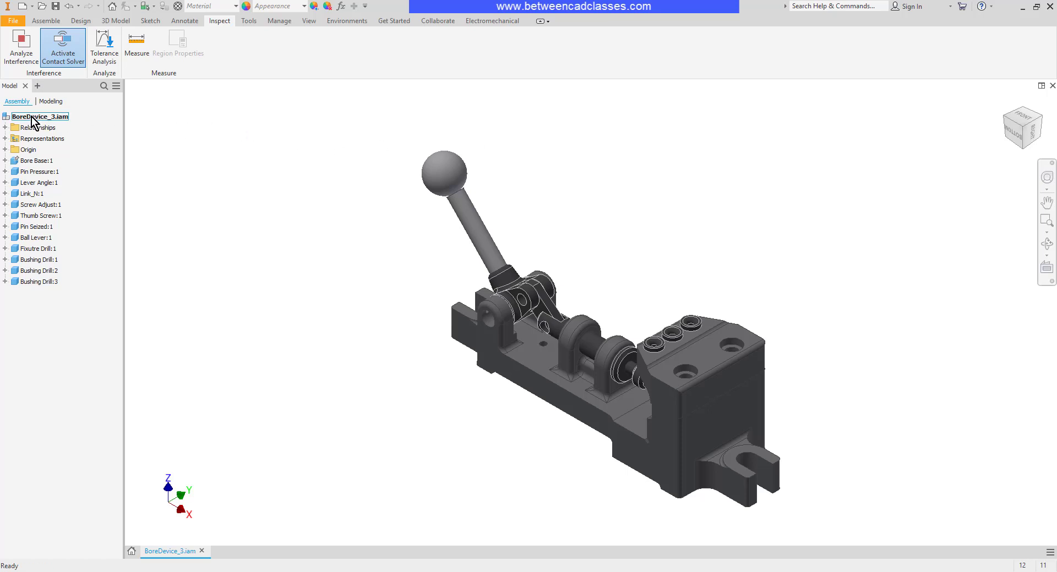
pyautogui.rightClick(33, 116)
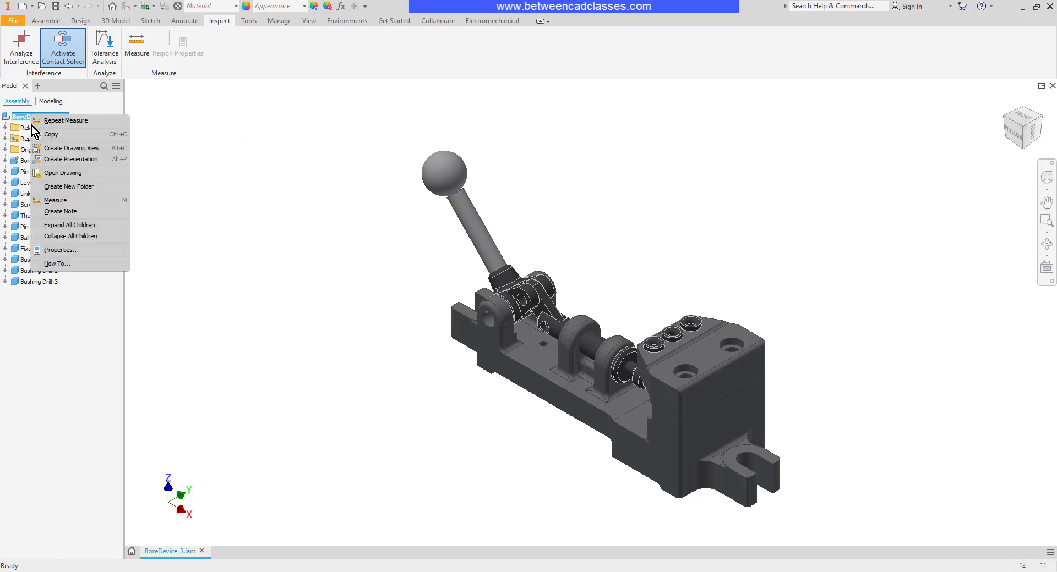
pyautogui.click(62, 250)
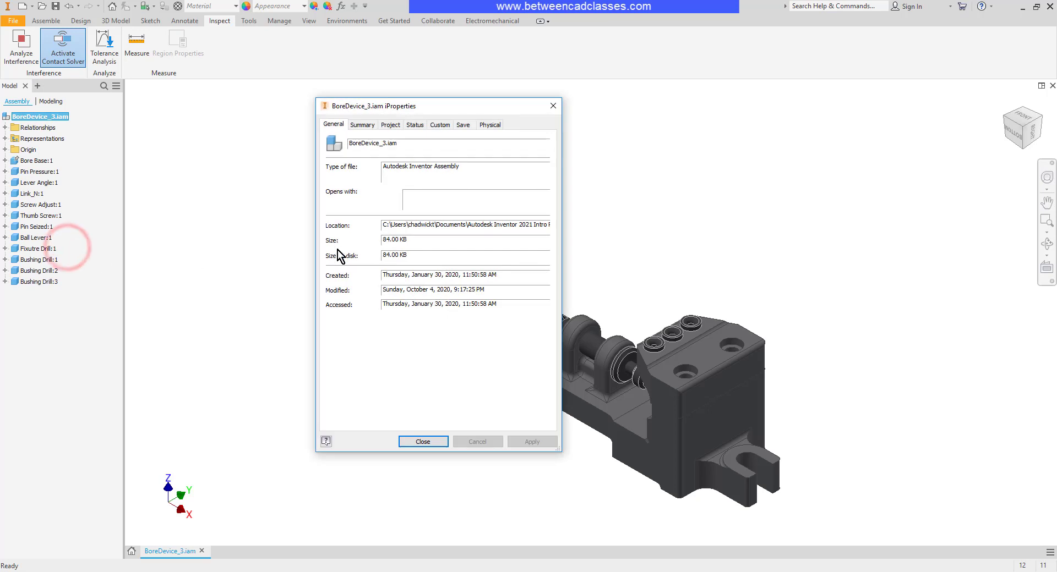
pyautogui.click(489, 124)
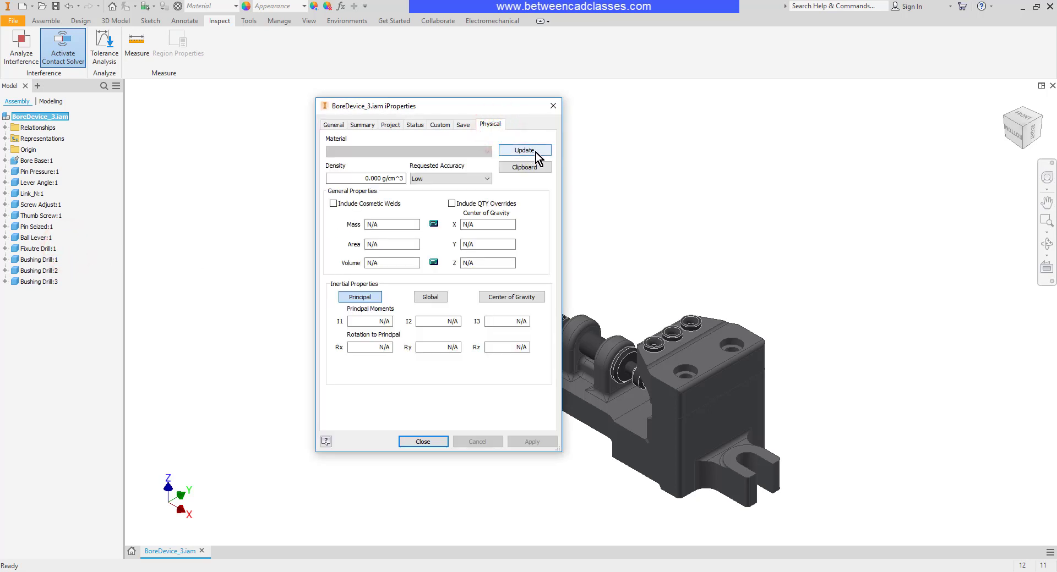
pyautogui.click(524, 150)
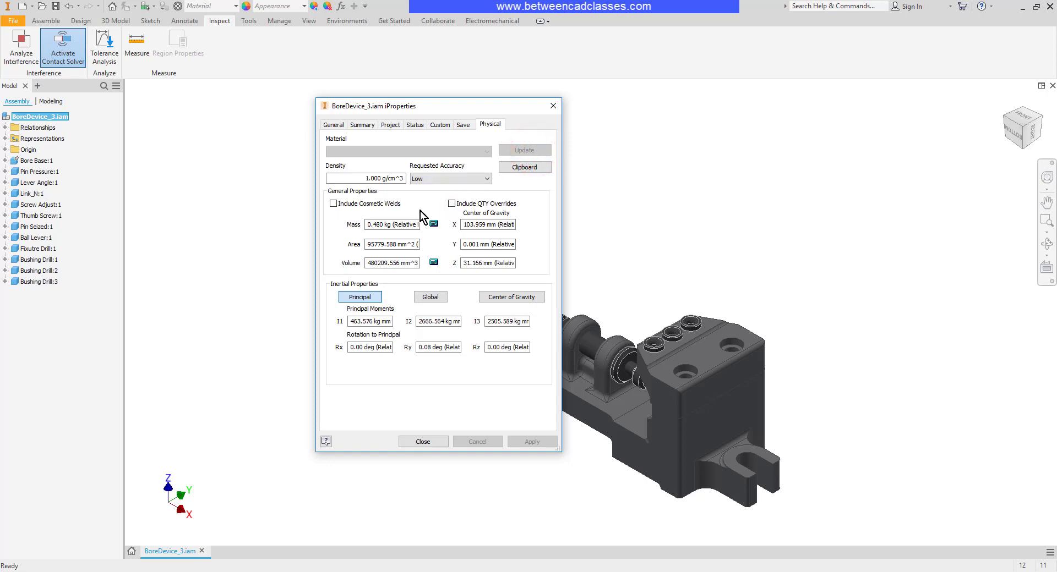
pyautogui.moveTo(421, 282)
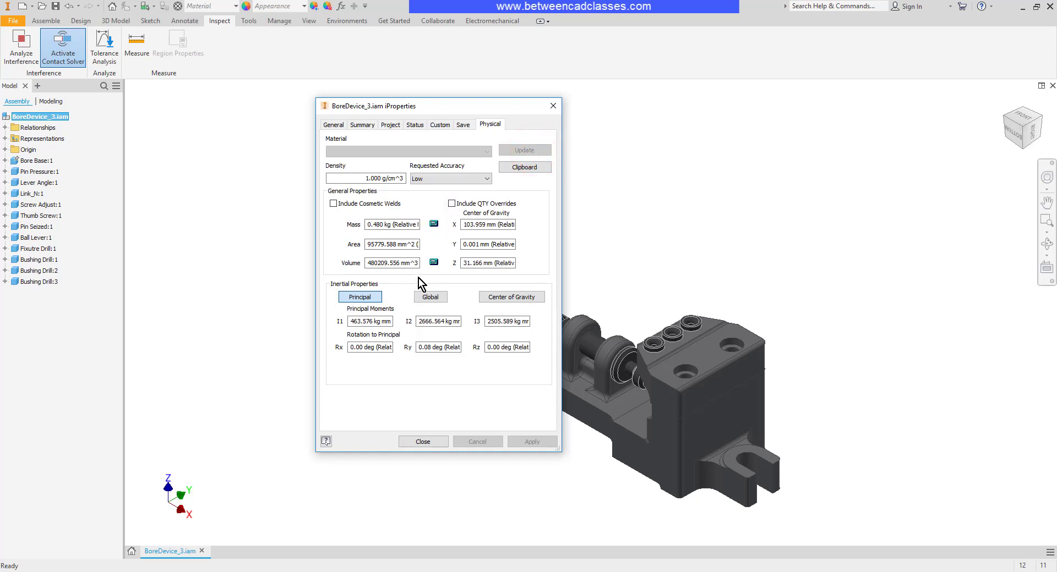
pyautogui.click(422, 439)
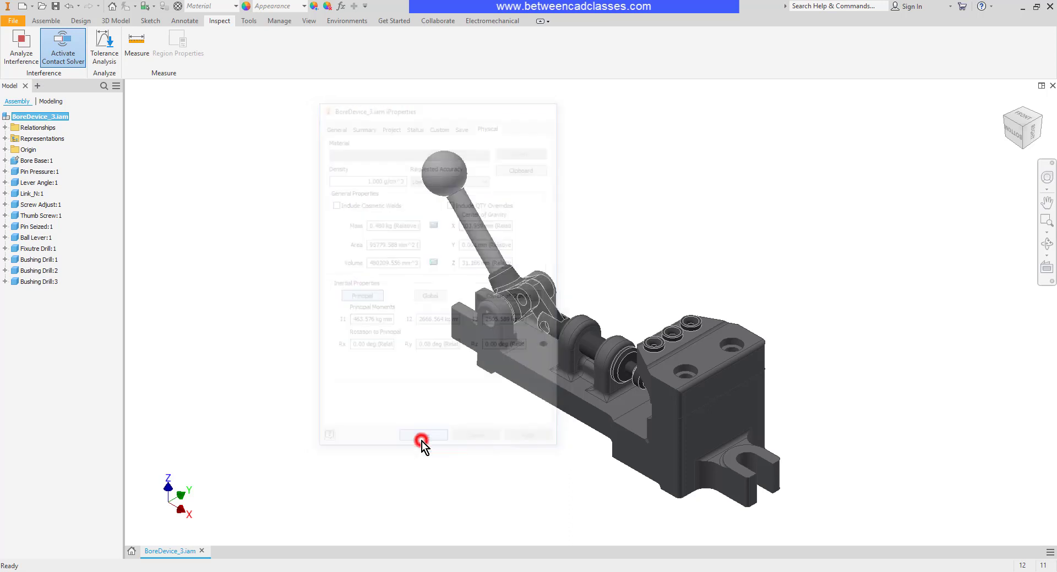
pyautogui.click(421, 436)
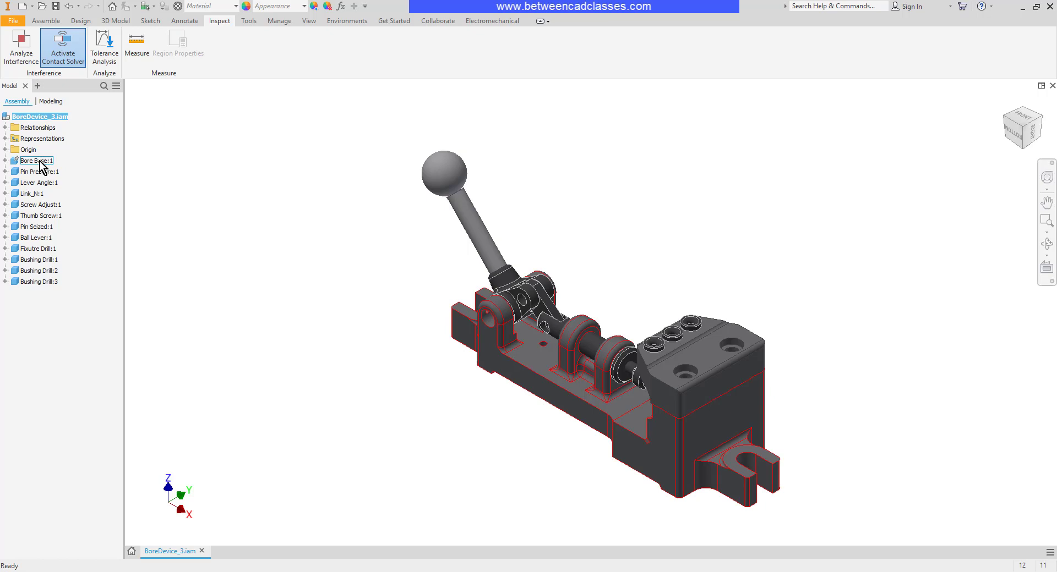
pyautogui.rightClick(35, 160)
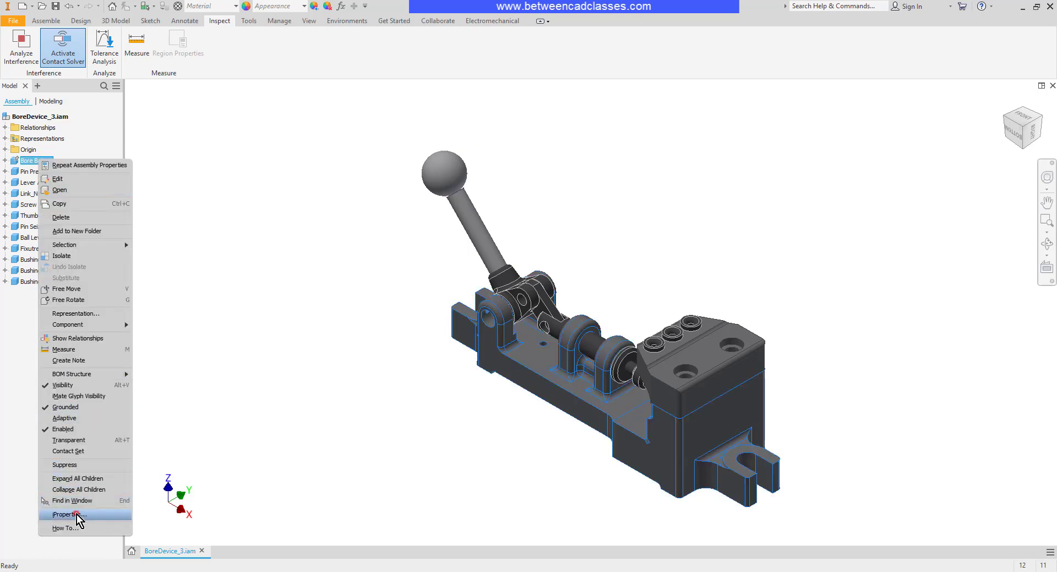
pyautogui.click(65, 514)
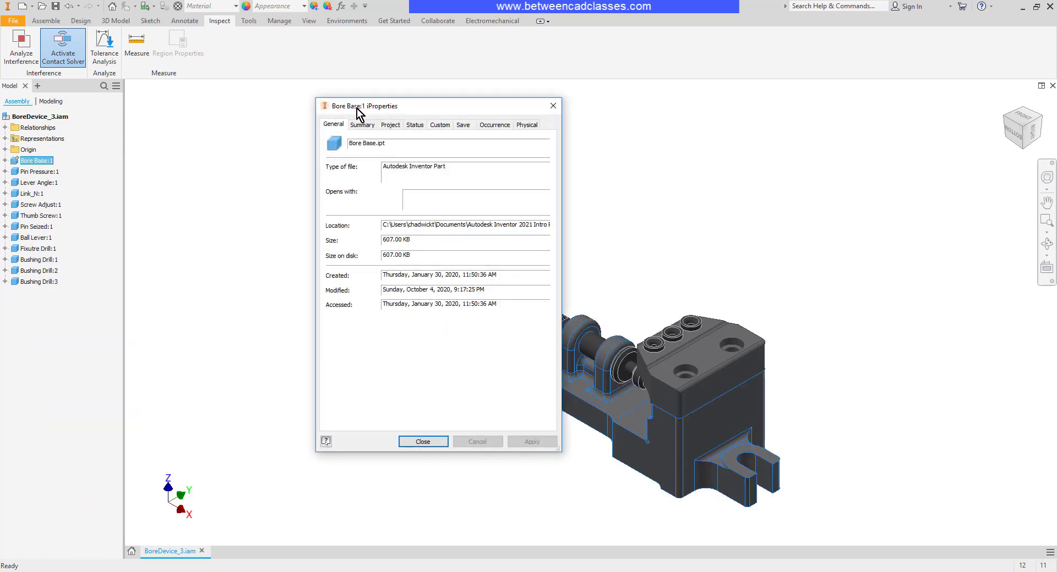
pyautogui.click(526, 125)
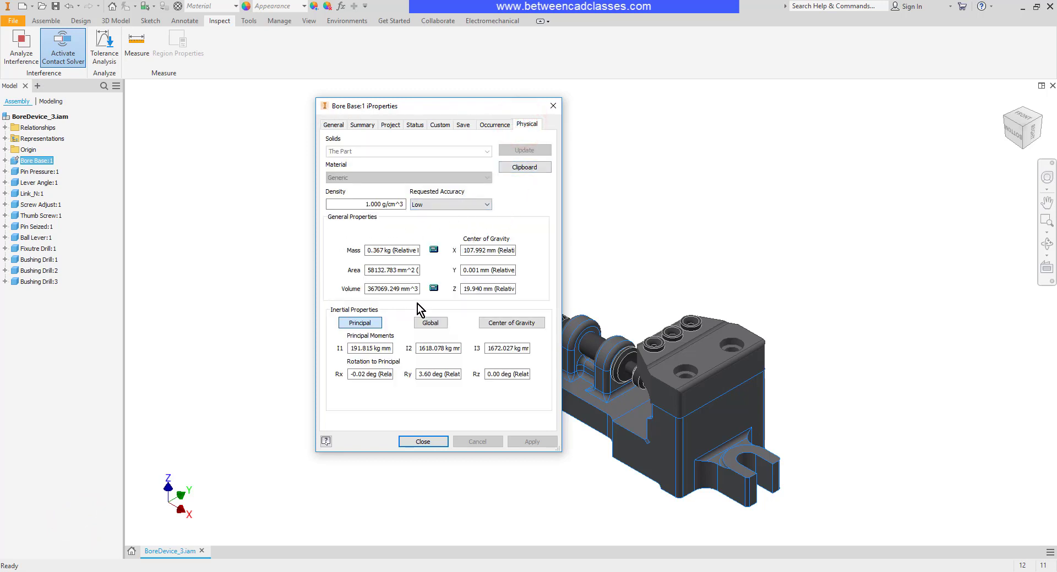
pyautogui.moveTo(341, 284)
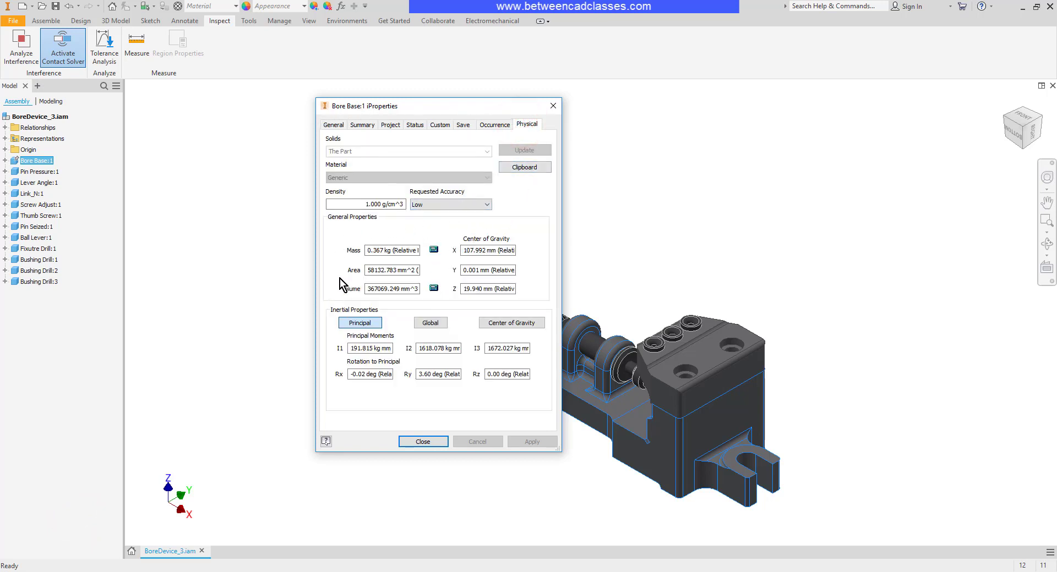
pyautogui.moveTo(378, 262)
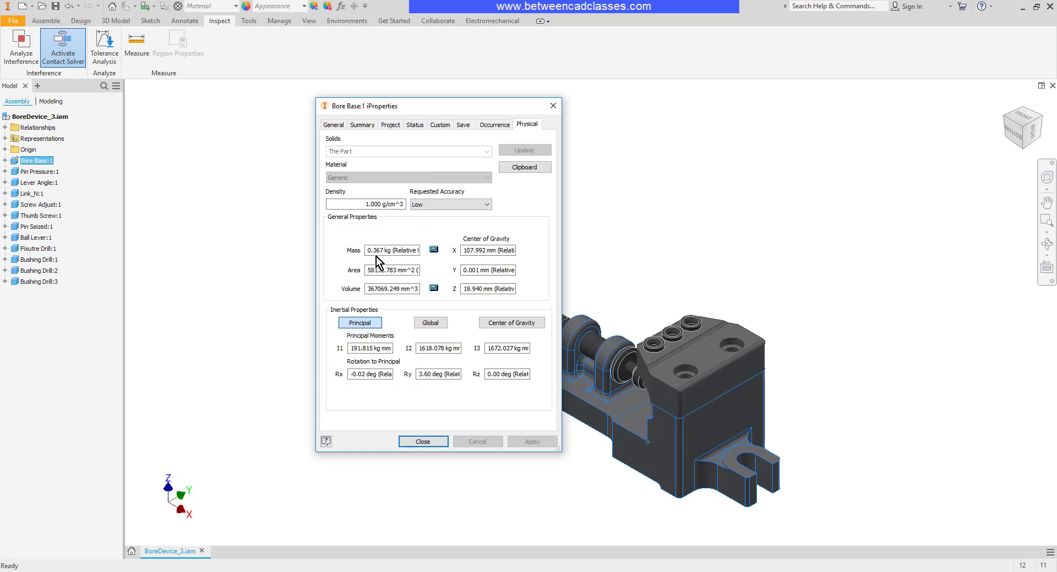
pyautogui.moveTo(352, 261)
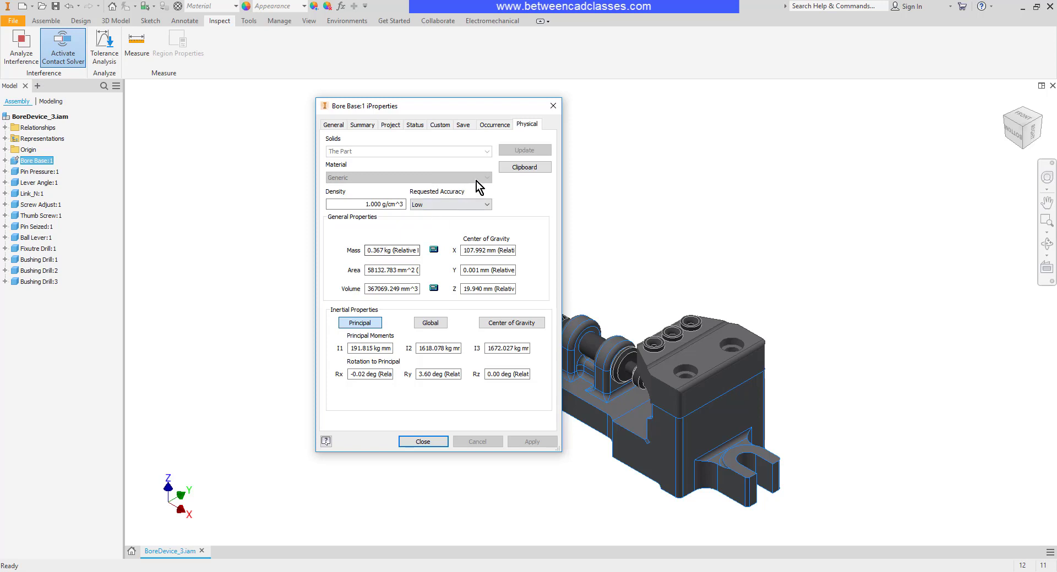
pyautogui.moveTo(403, 356)
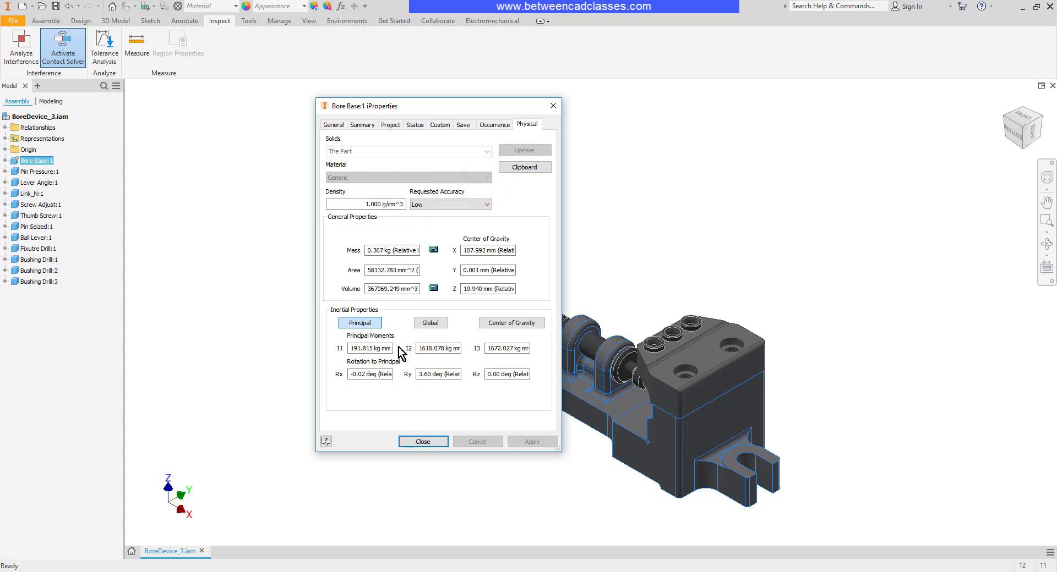
pyautogui.click(423, 442)
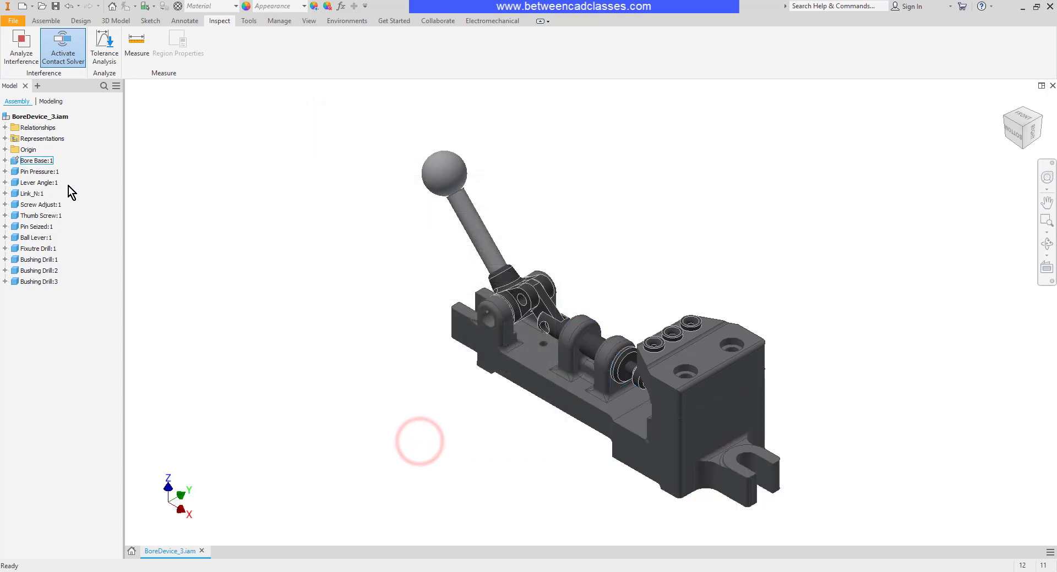
# - Edit Bore Base in place and set its material to Iron, Gray, giving 2.625 kg
pyautogui.click(36, 160)
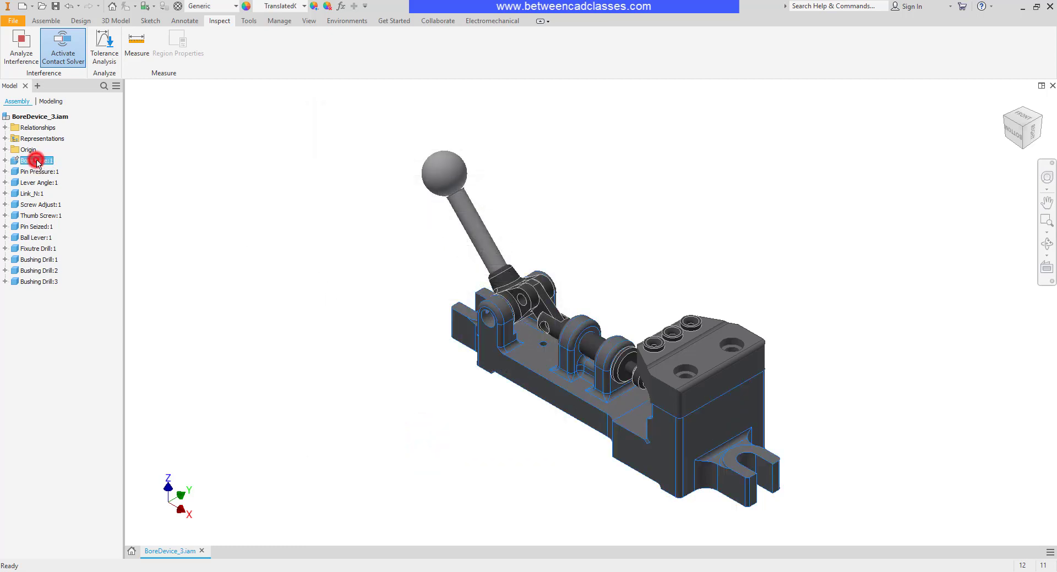
pyautogui.doubleClick(35, 160)
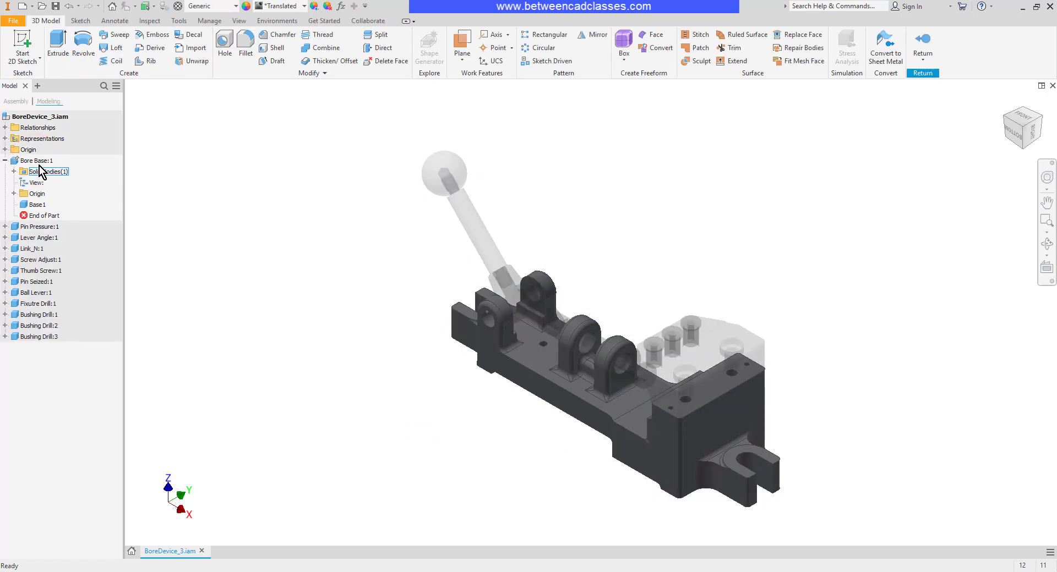
pyautogui.rightClick(32, 161)
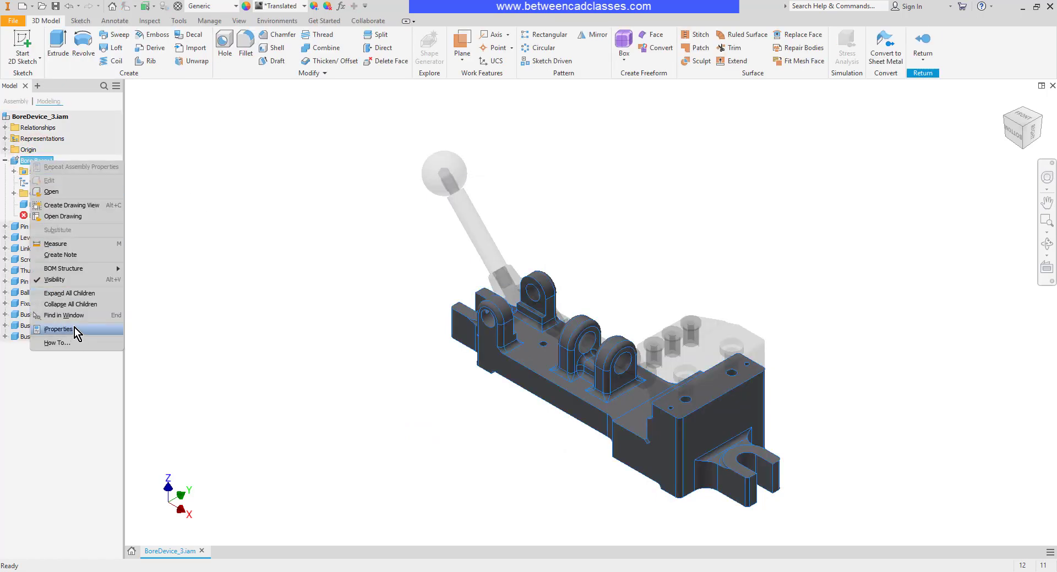
pyautogui.click(55, 329)
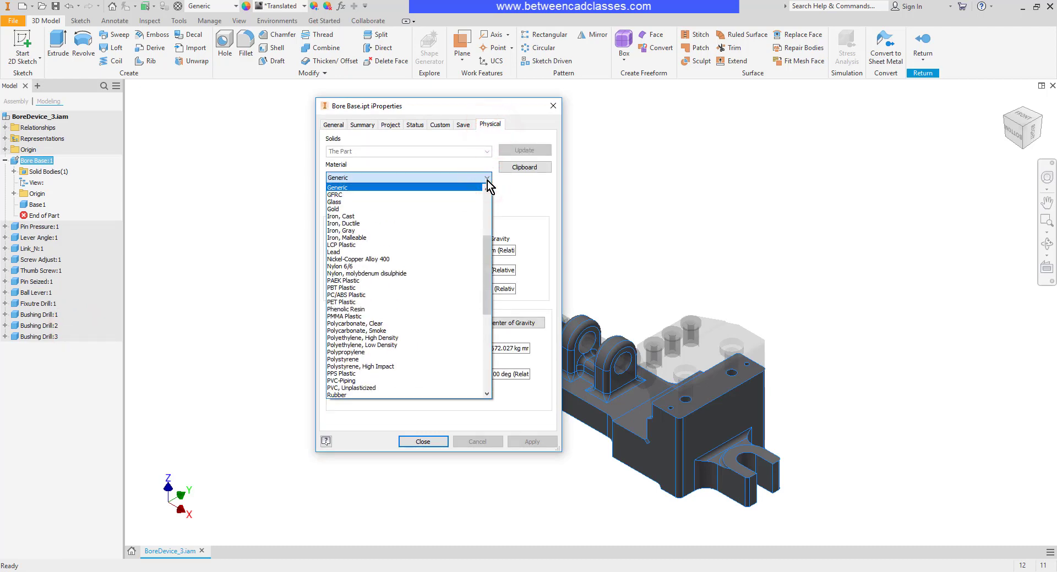
pyautogui.moveTo(352, 230)
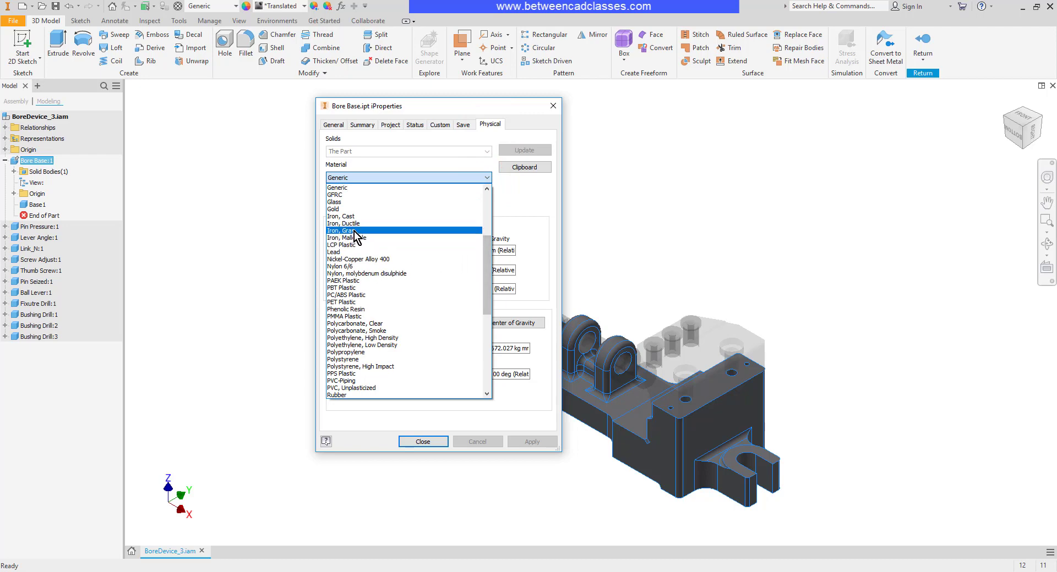
pyautogui.click(343, 231)
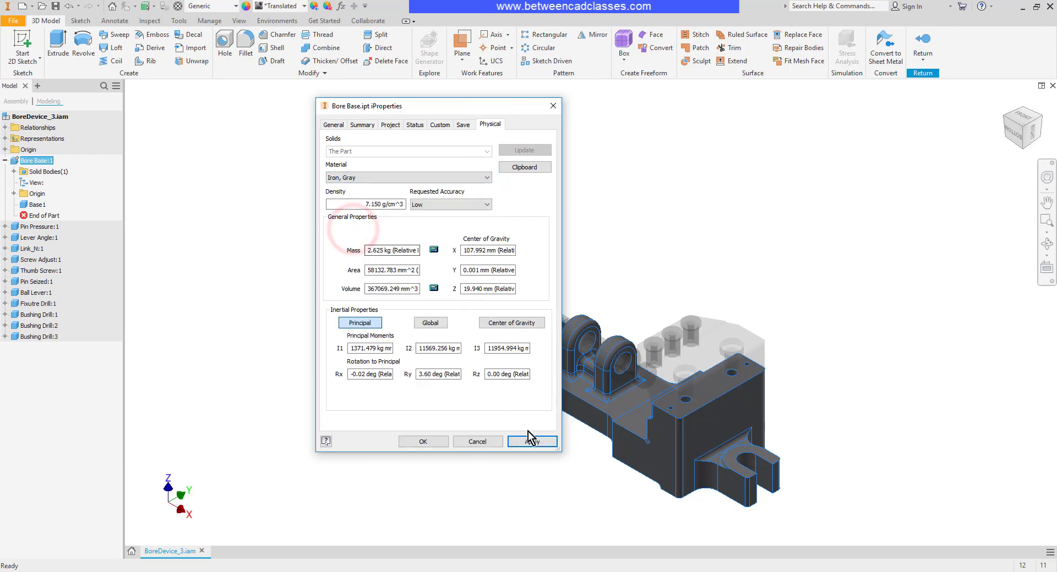
pyautogui.click(533, 441)
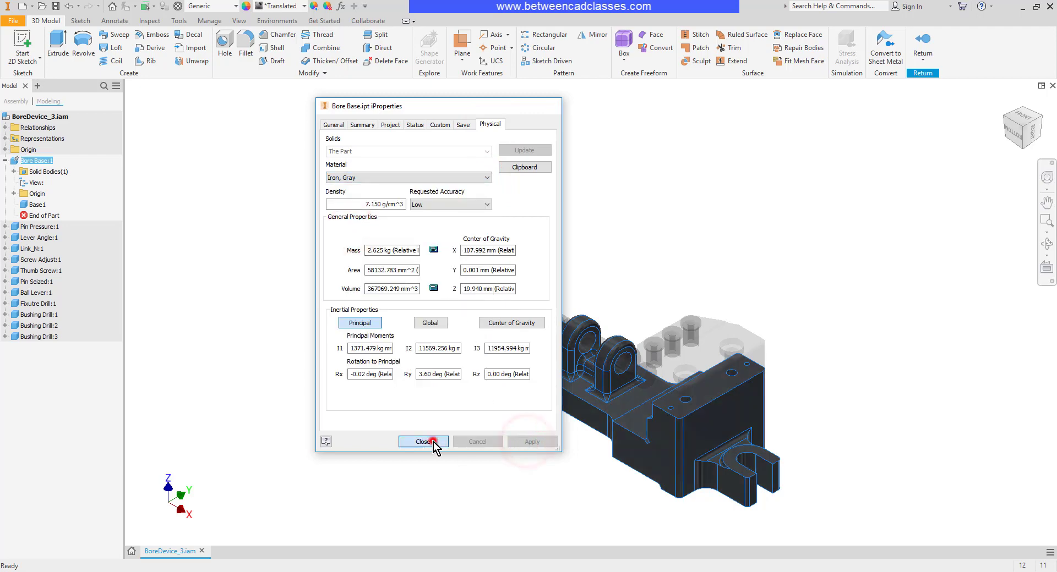
pyautogui.click(422, 442)
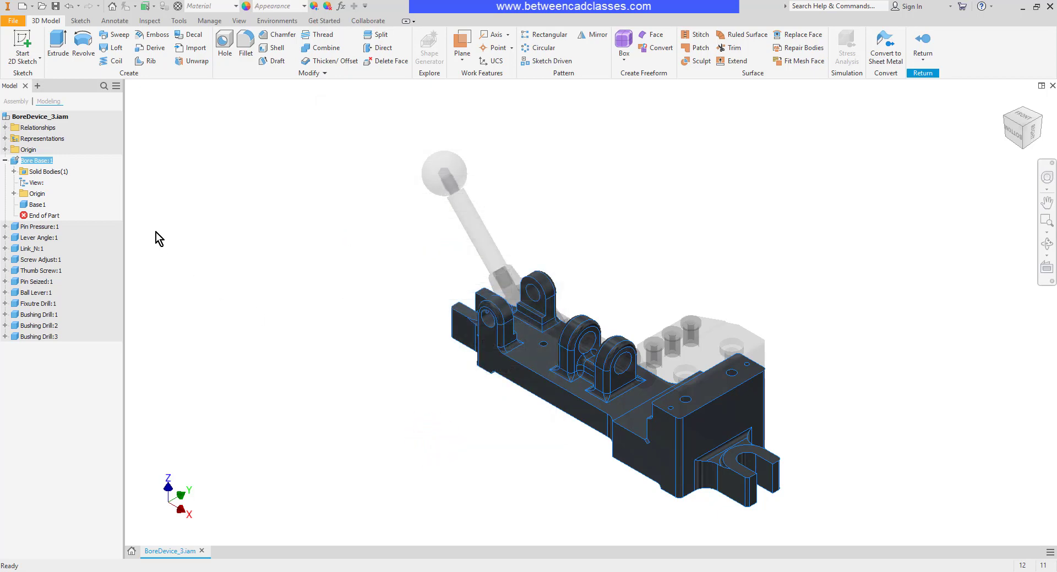
# - Recheck Bore Base's 2.625 kg gray iron mass in iProperties, then return to the assembly
pyautogui.rightClick(36, 160)
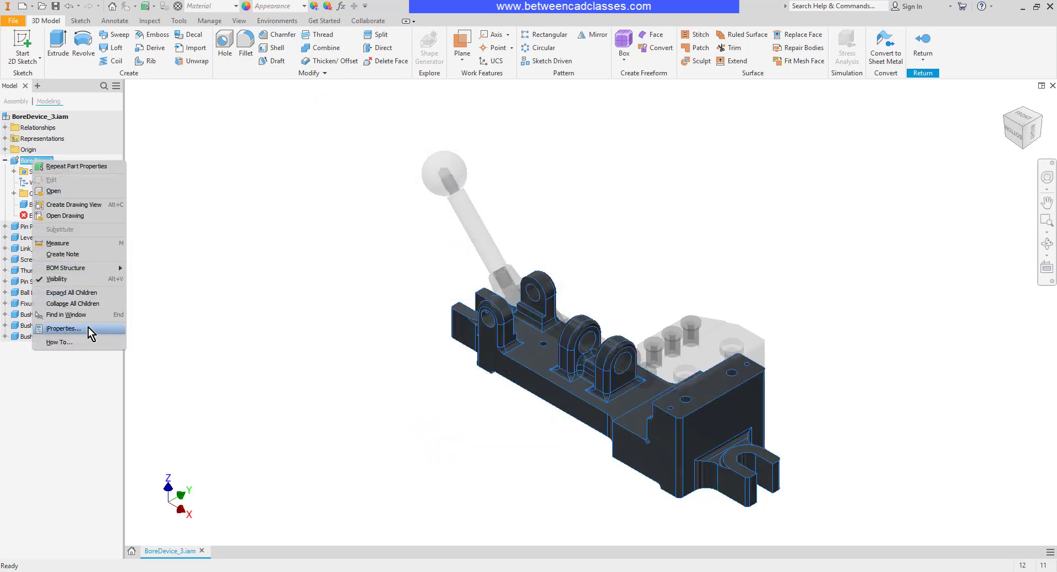
pyautogui.click(62, 328)
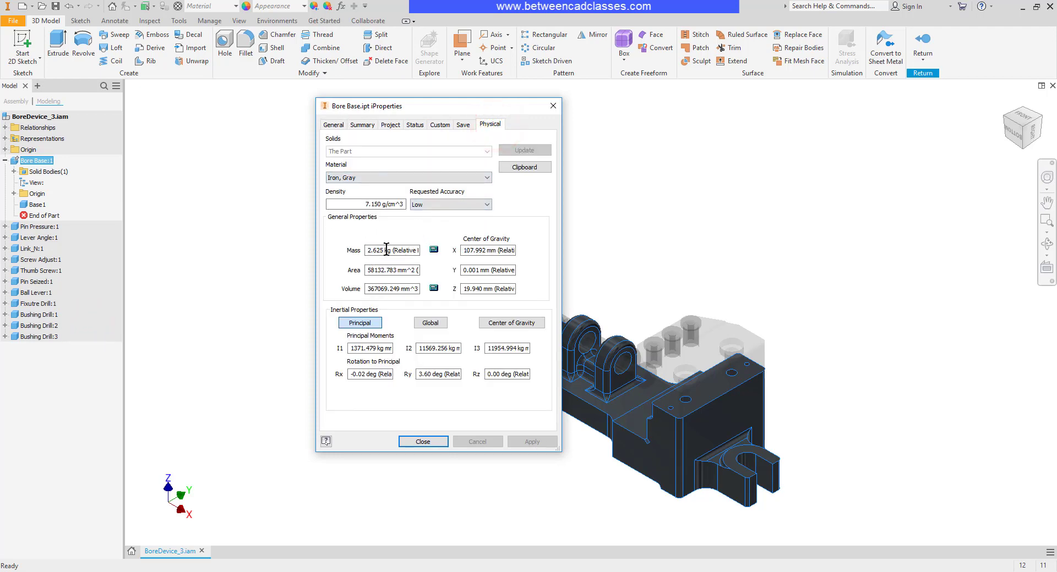
pyautogui.moveTo(454, 234)
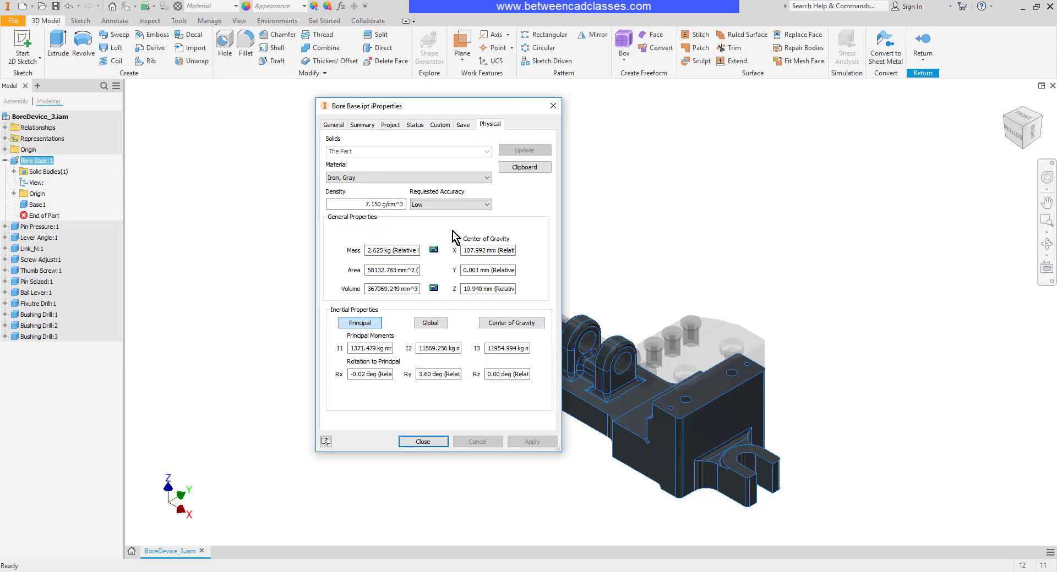
pyautogui.click(423, 438)
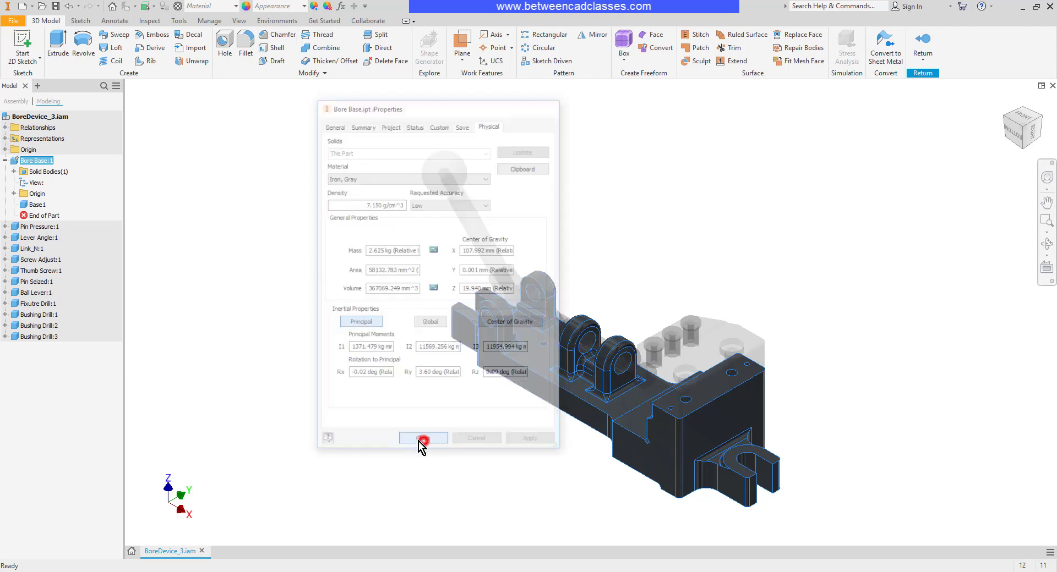
pyautogui.click(423, 438)
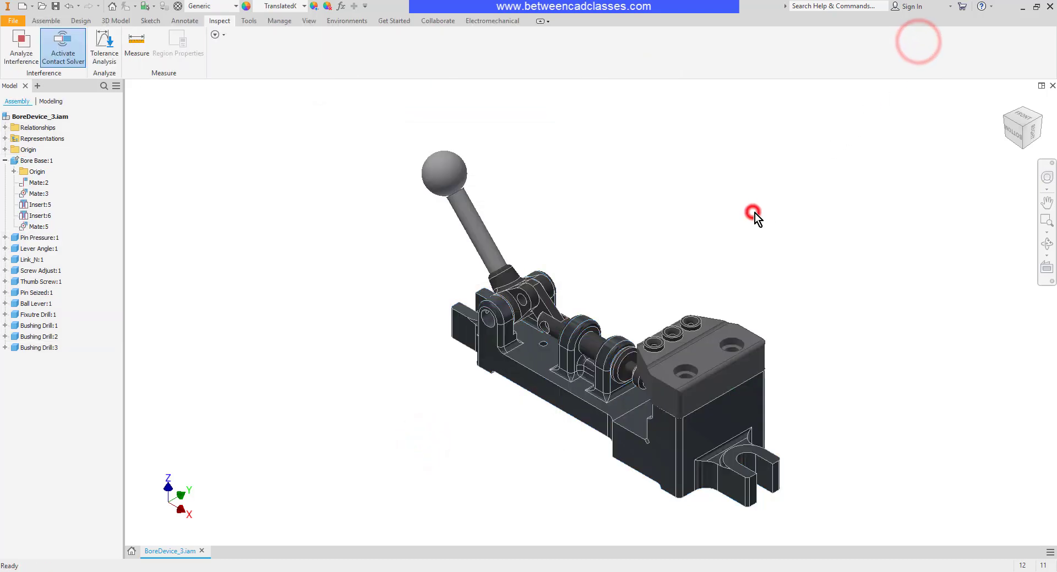